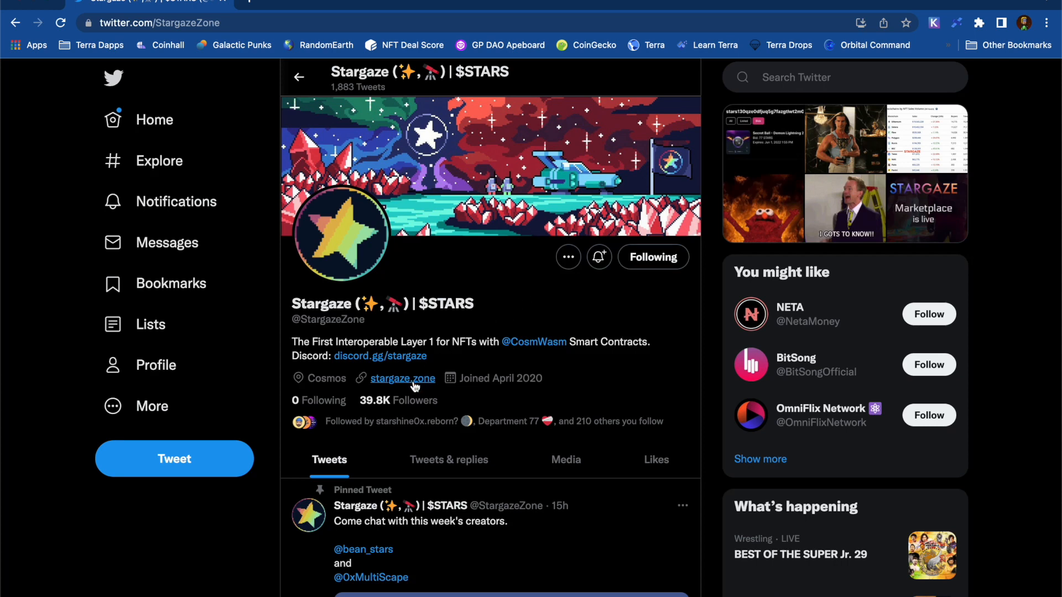
# Follow the stargaze.zone link in the Twitter bio and look down the landing page.
pyautogui.click(400, 378)
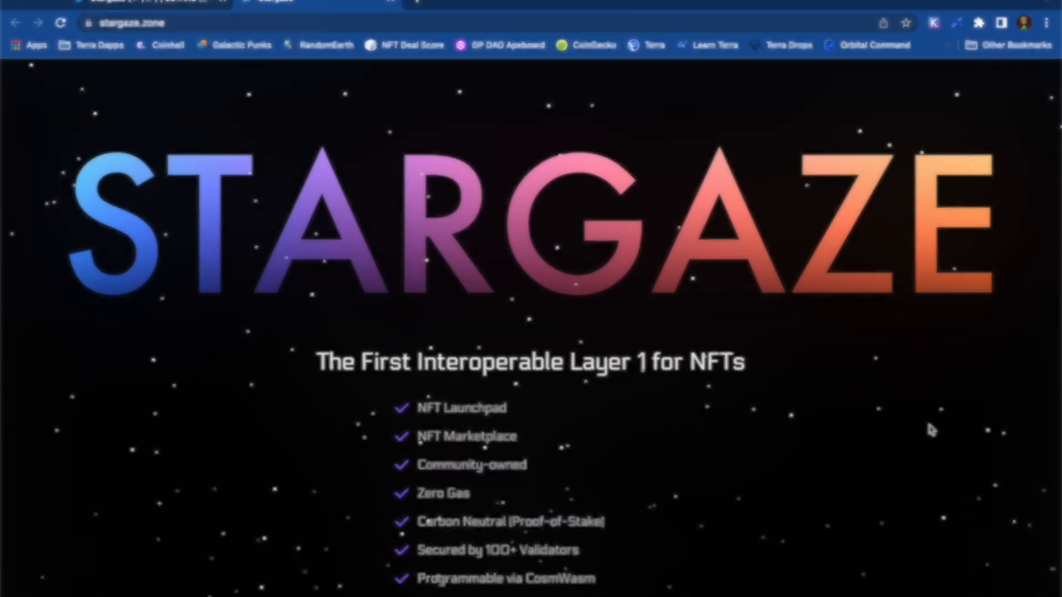
pyautogui.scroll(-3)
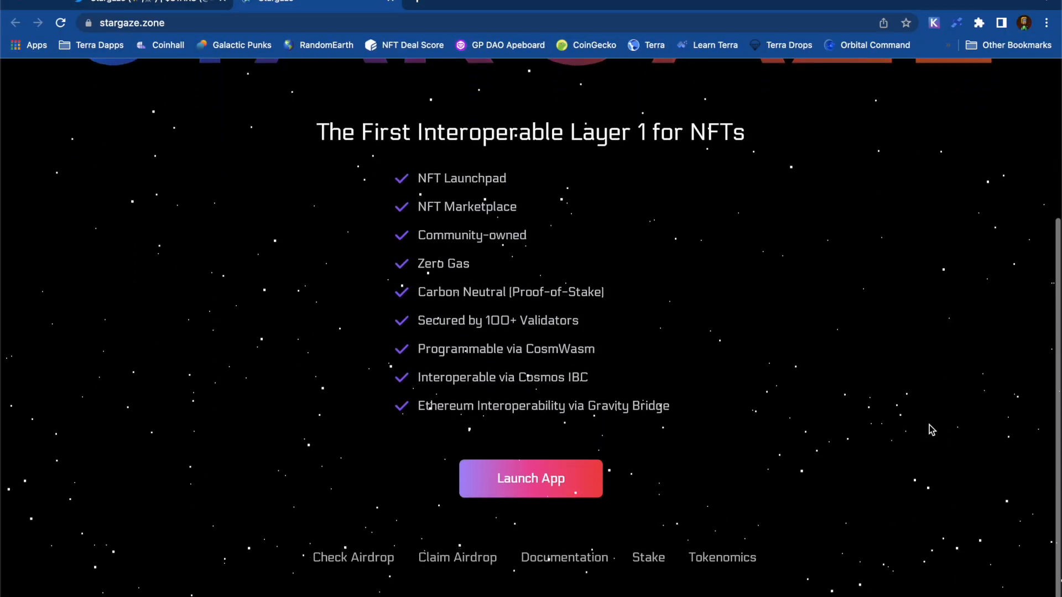
pyautogui.scroll(-3)
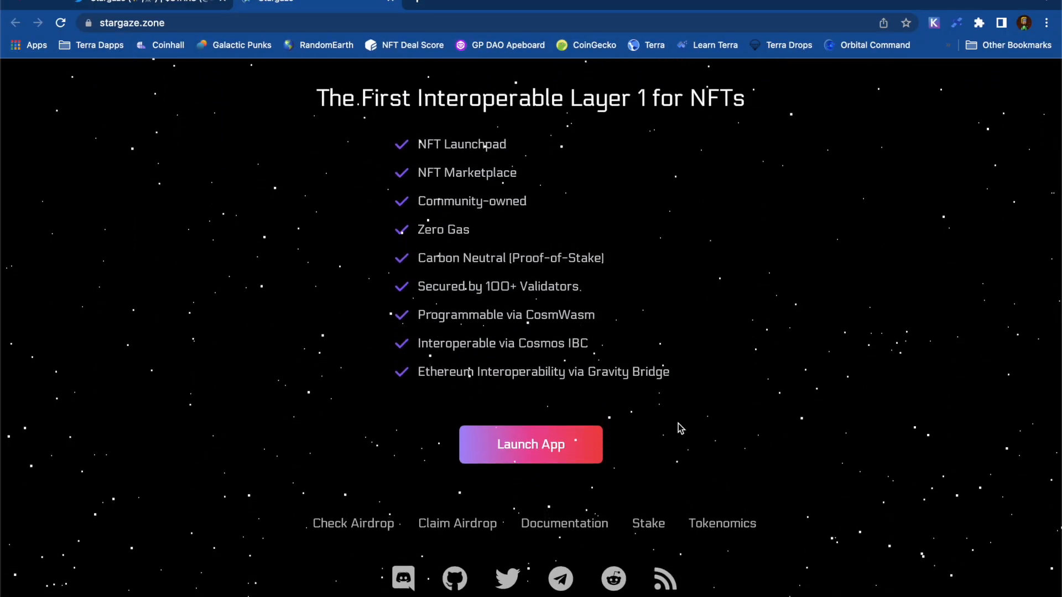
# Launch the Stargaze app and go to the Airdrop missions page, 0 of 4907.16 STARS claimed.
pyautogui.click(530, 444)
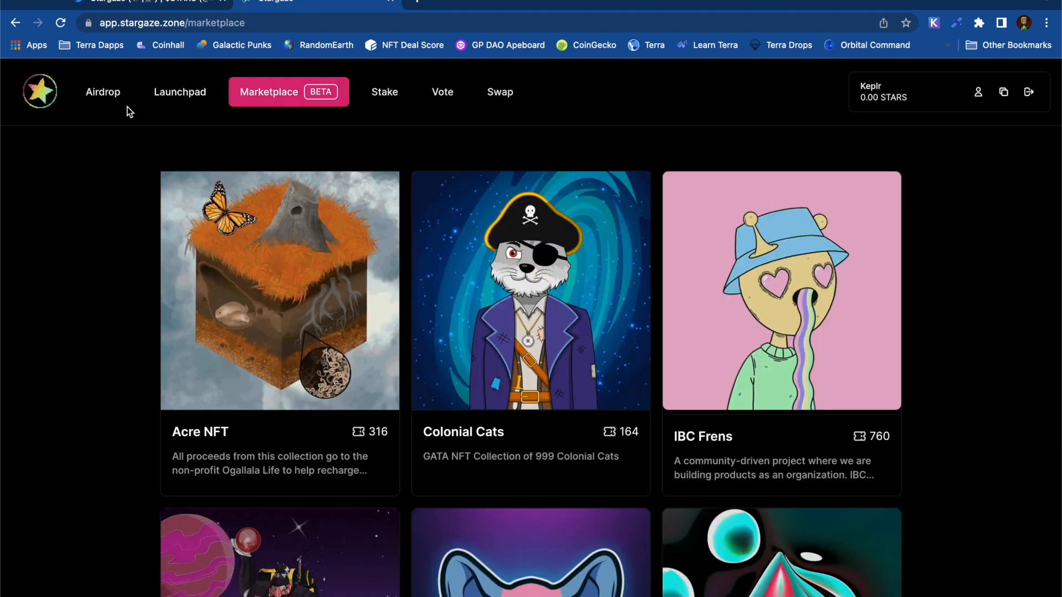
pyautogui.click(101, 92)
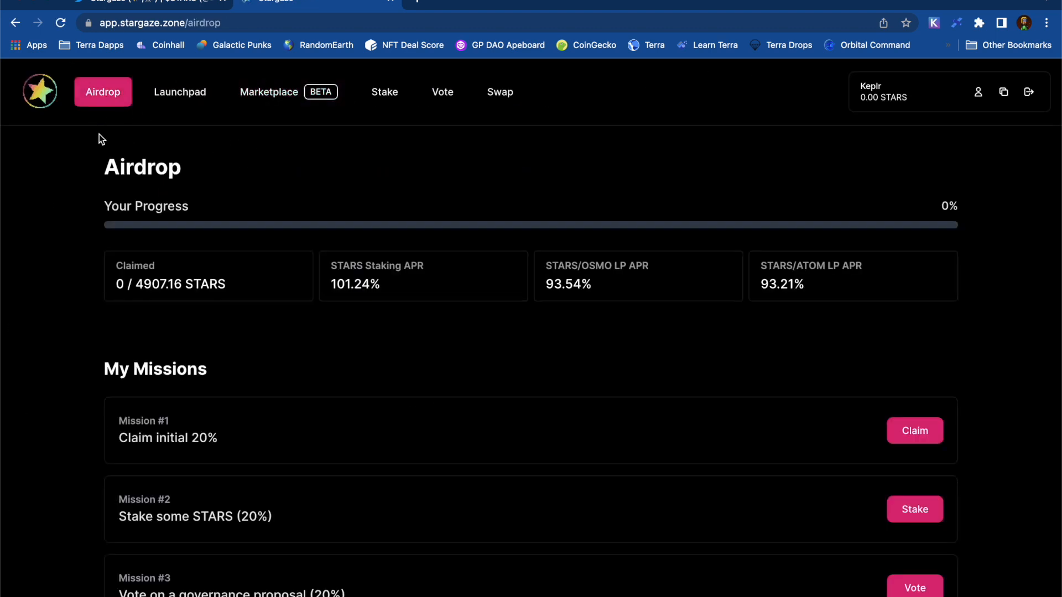
pyautogui.moveTo(140, 259)
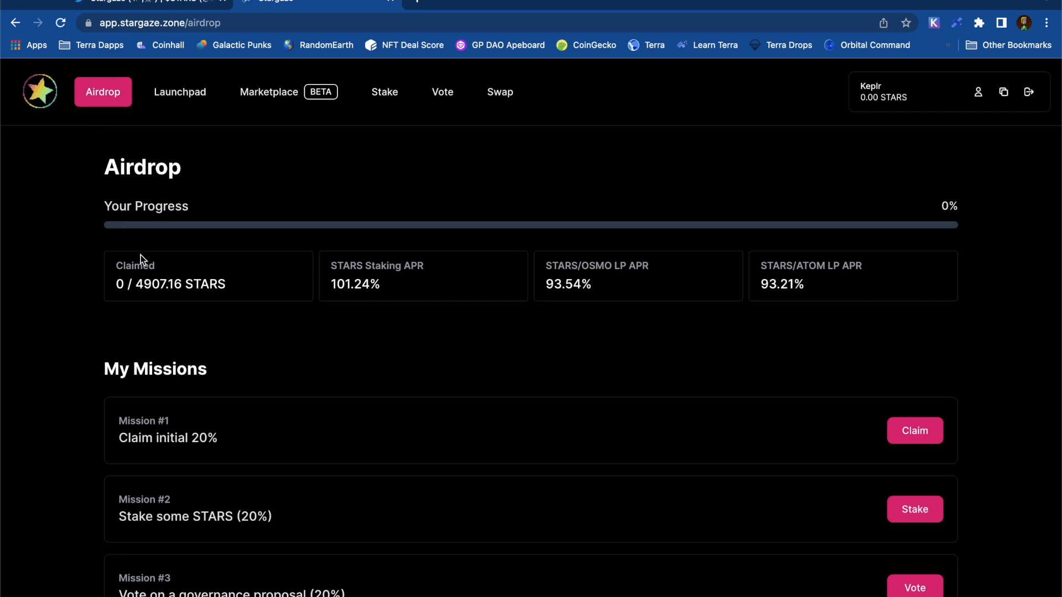
pyautogui.moveTo(155, 324)
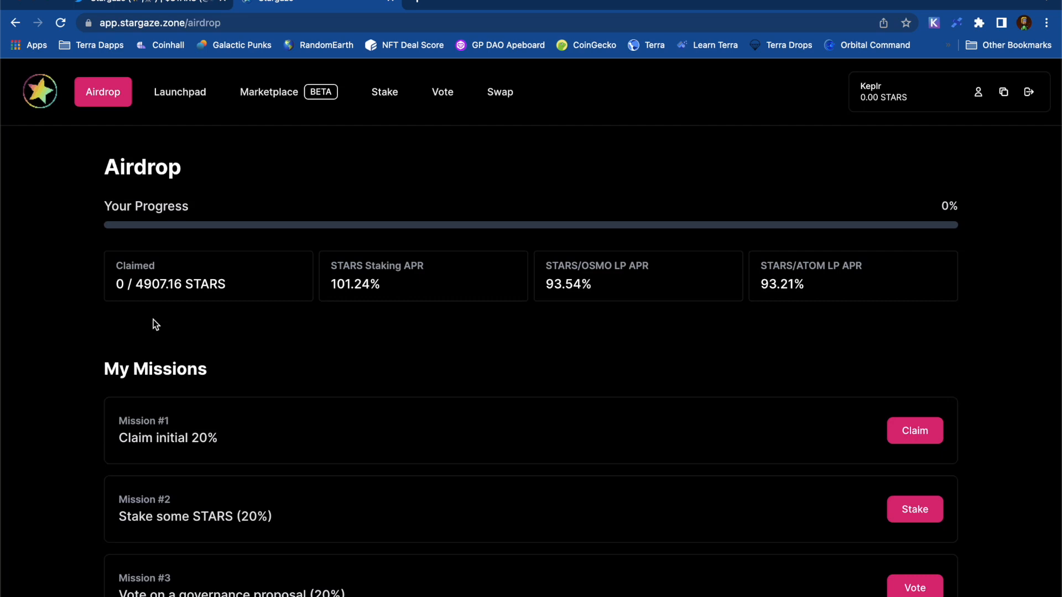
pyautogui.moveTo(909, 417)
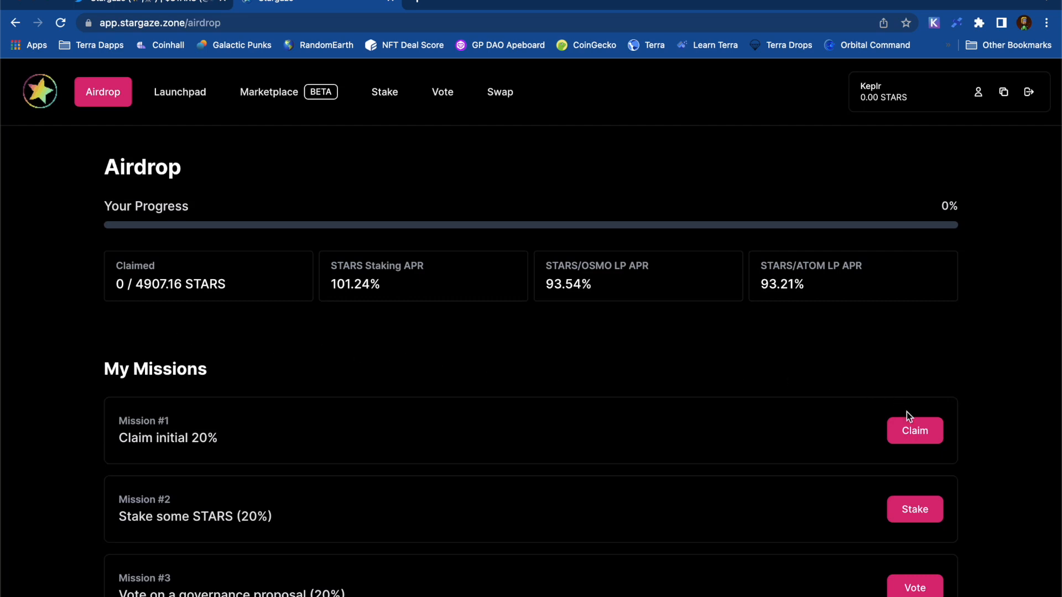
# Claim Mission #1's 20% airdrop and approve it in Keplr, reaching 981 STARS claimed.
pyautogui.click(914, 430)
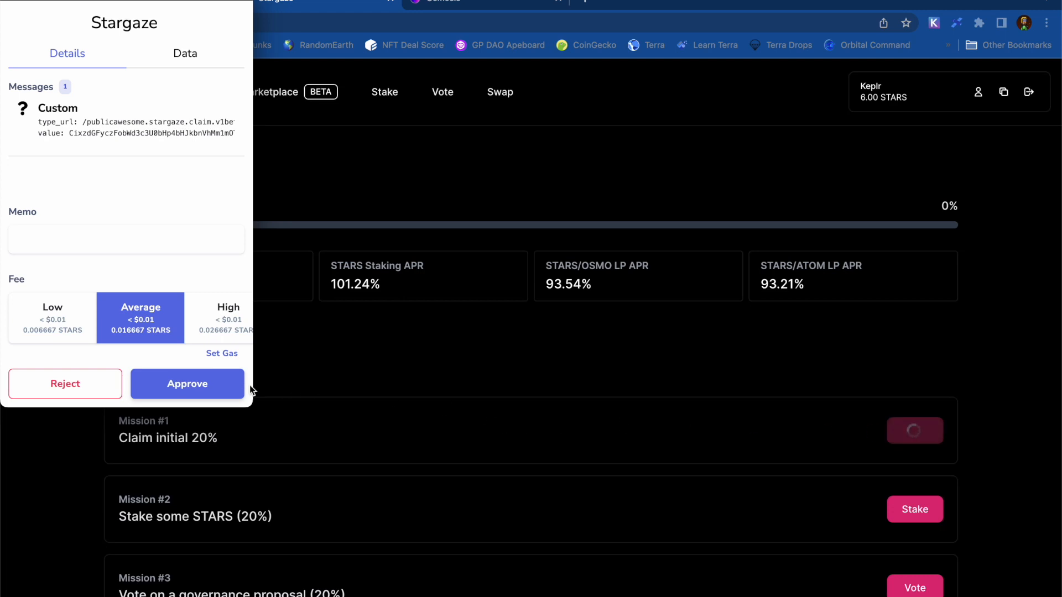
pyautogui.click(187, 383)
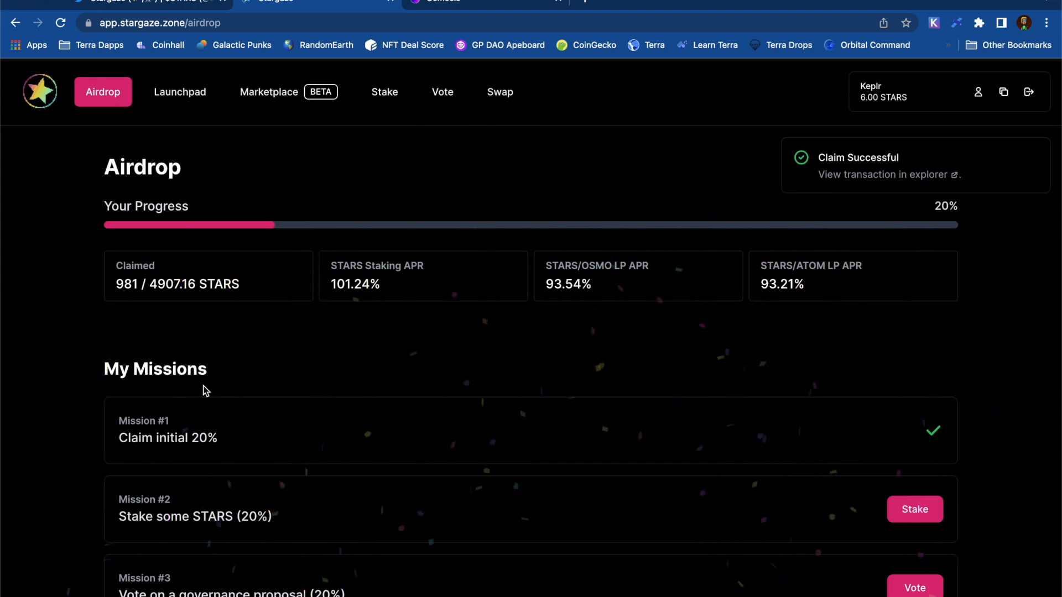
pyautogui.scroll(-3)
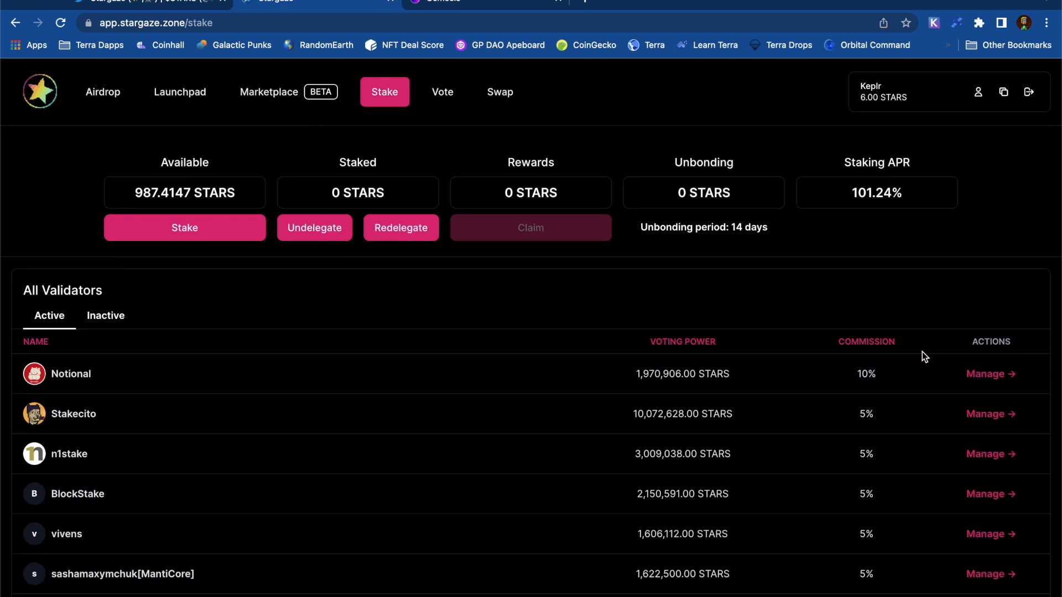
pyautogui.moveTo(532, 110)
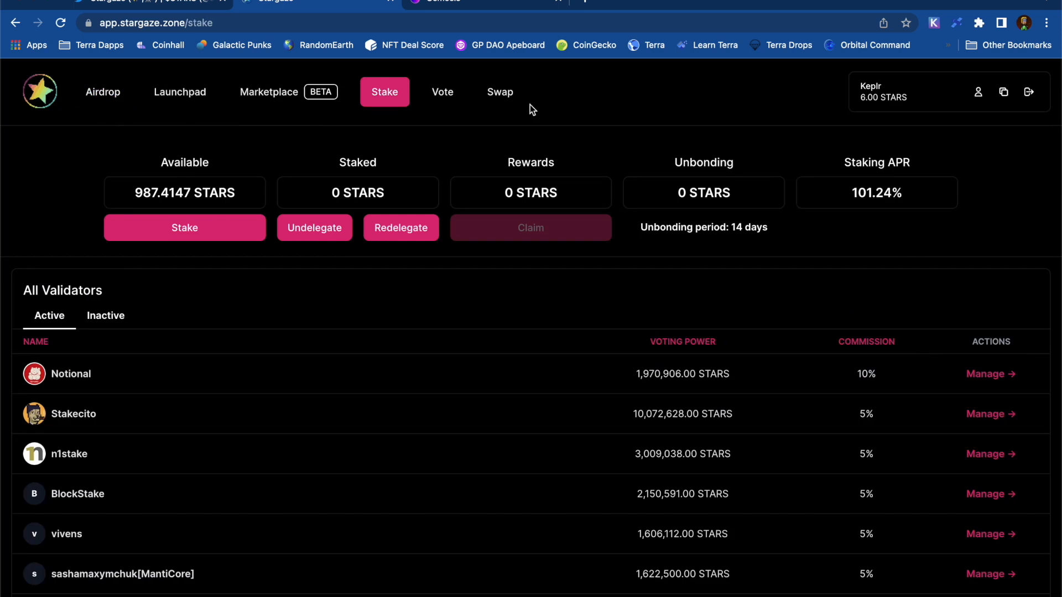
pyautogui.moveTo(934, 22)
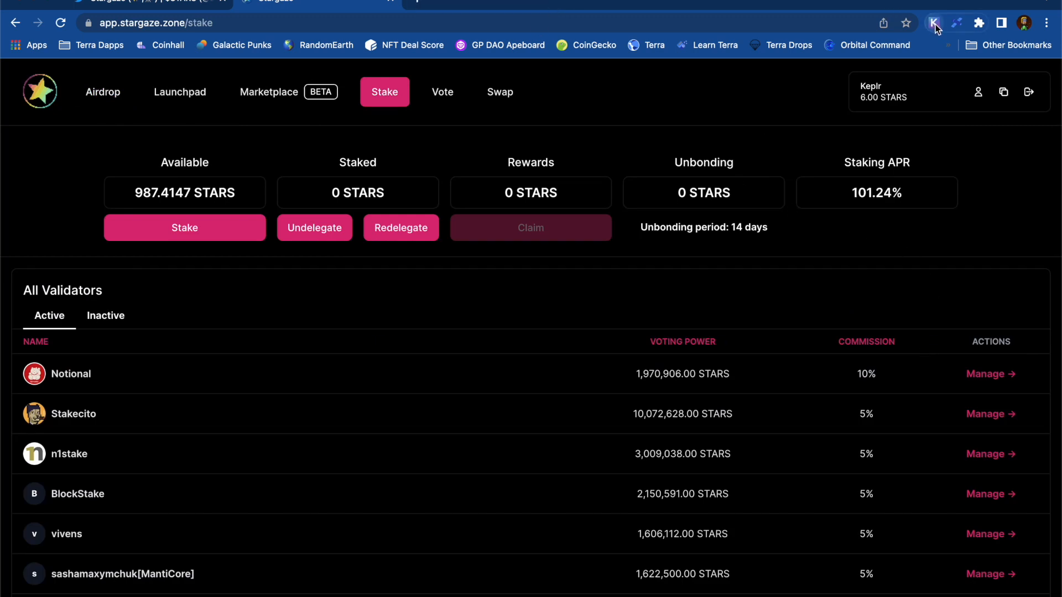
# From the Keplr extension, go to its Stargaze staking page with 987.4146 STARS available.
pyautogui.click(934, 22)
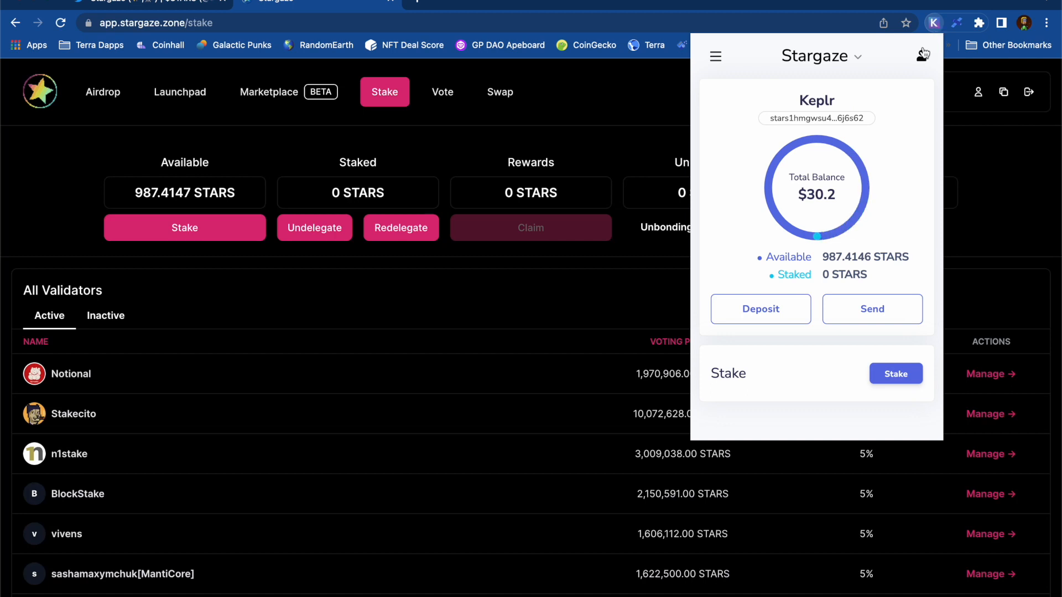
pyautogui.click(895, 372)
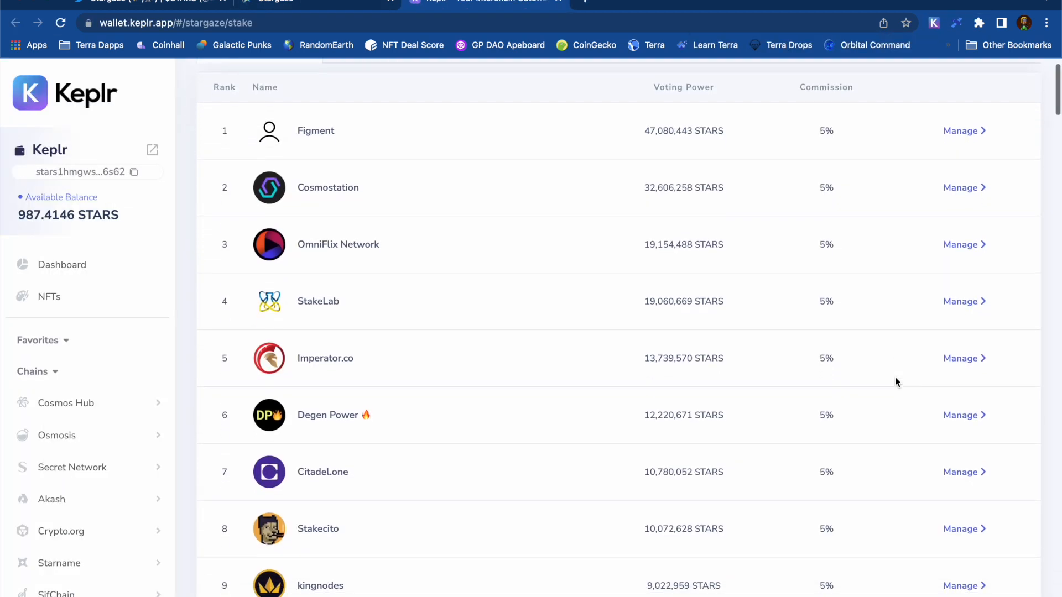
pyautogui.scroll(-3)
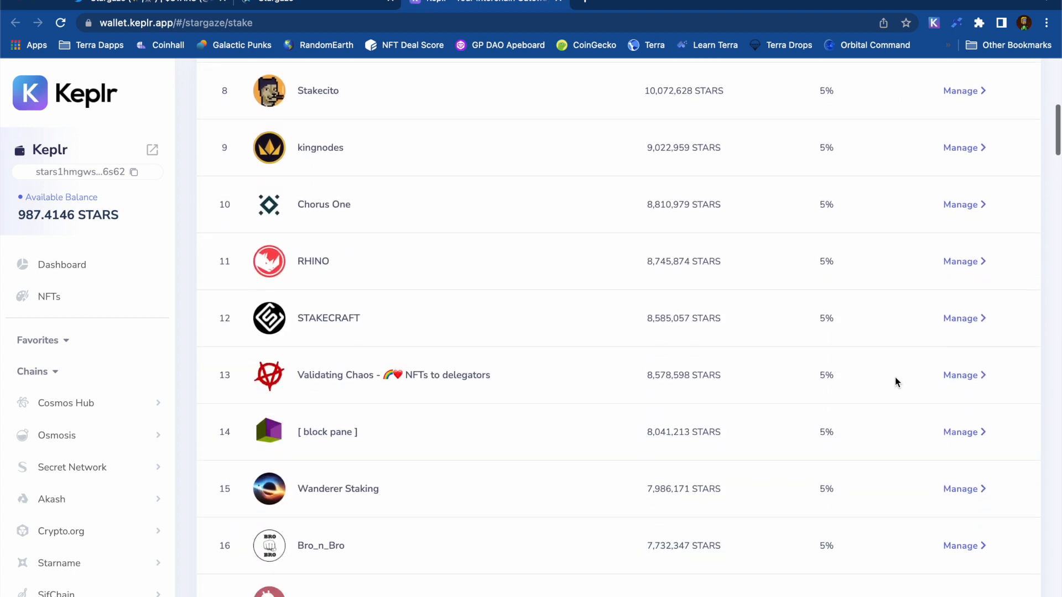
pyautogui.scroll(-3)
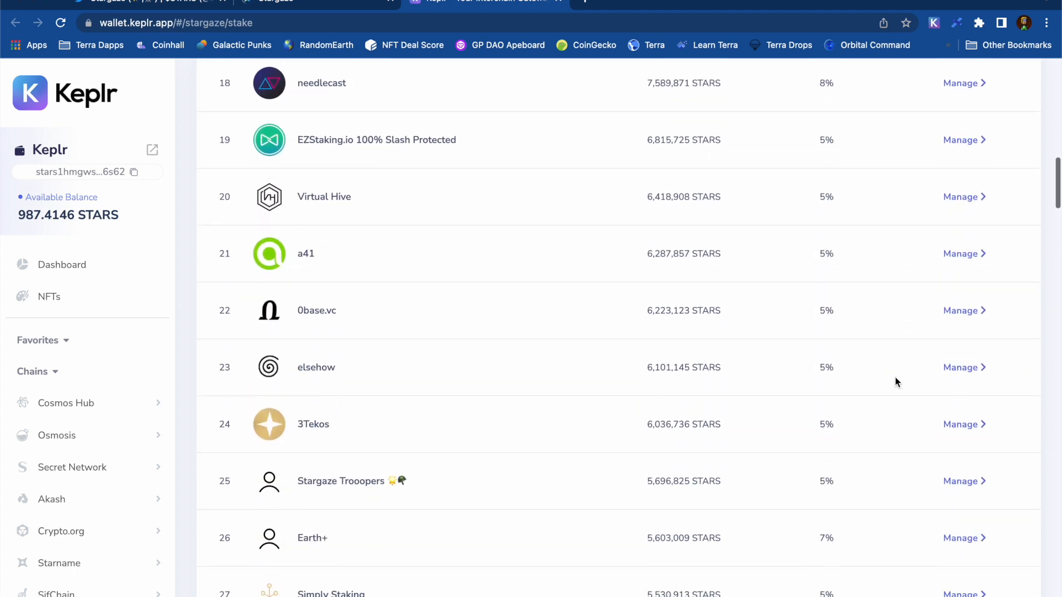
pyautogui.scroll(-3)
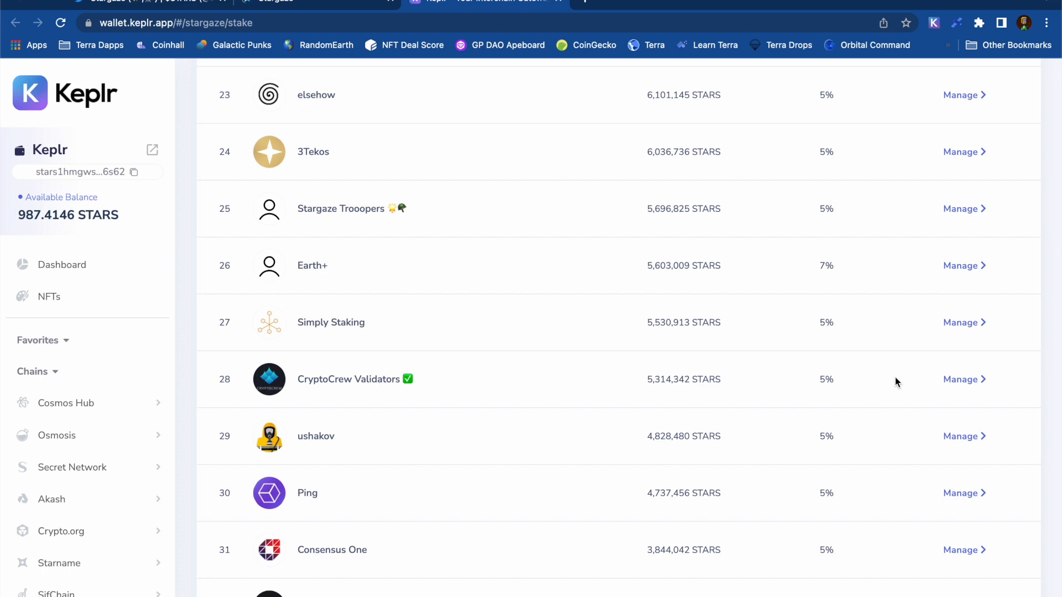
pyautogui.moveTo(960, 380)
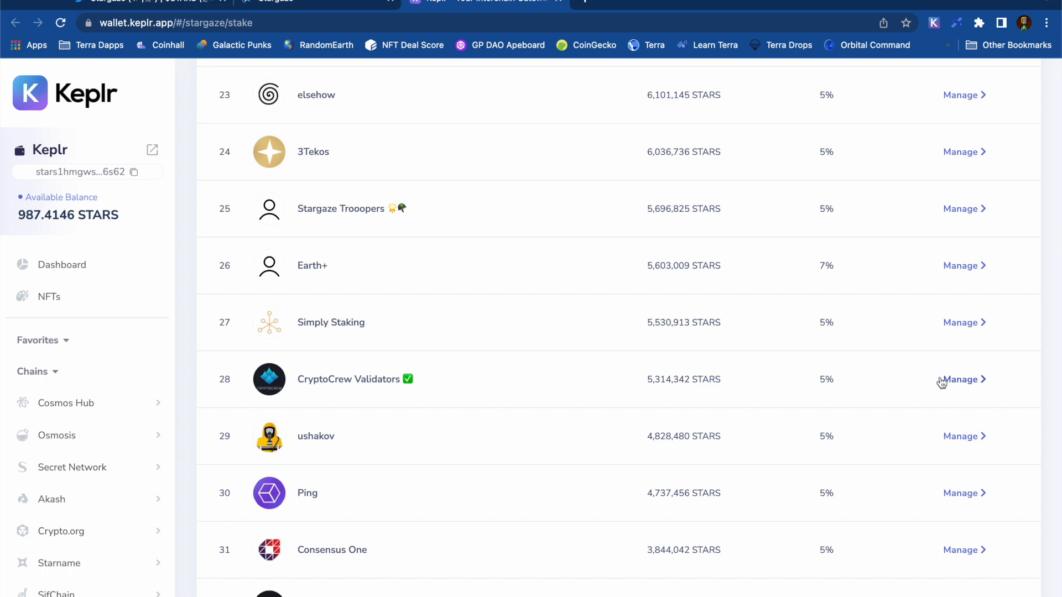
# Delegate 100 STARS to CryptoCrew Validators, approve it in Keplr, and return to the Stargaze tab.
pyautogui.click(960, 379)
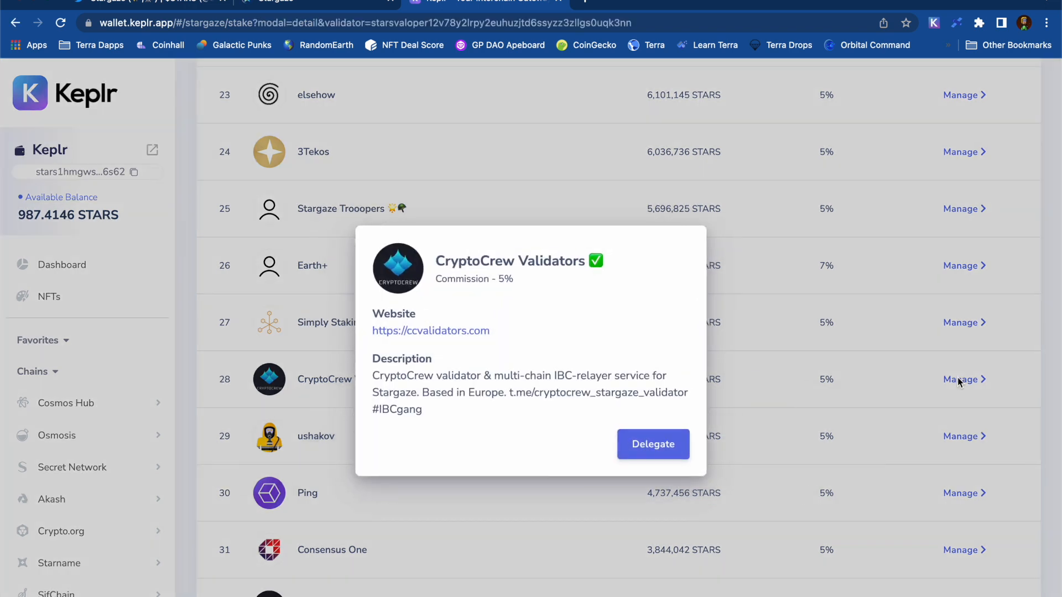
pyautogui.click(652, 445)
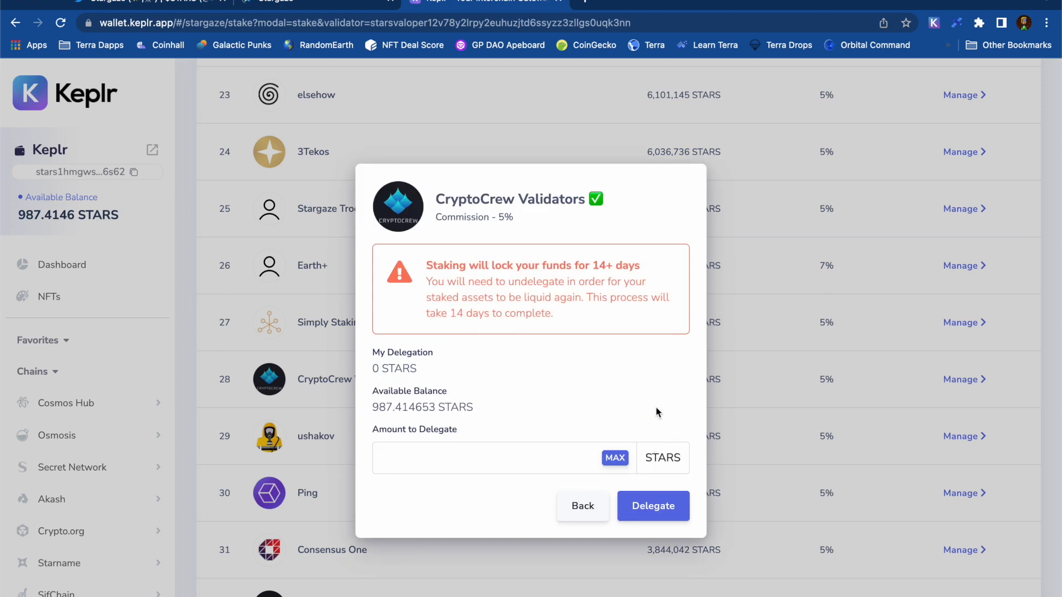
pyautogui.write('100')
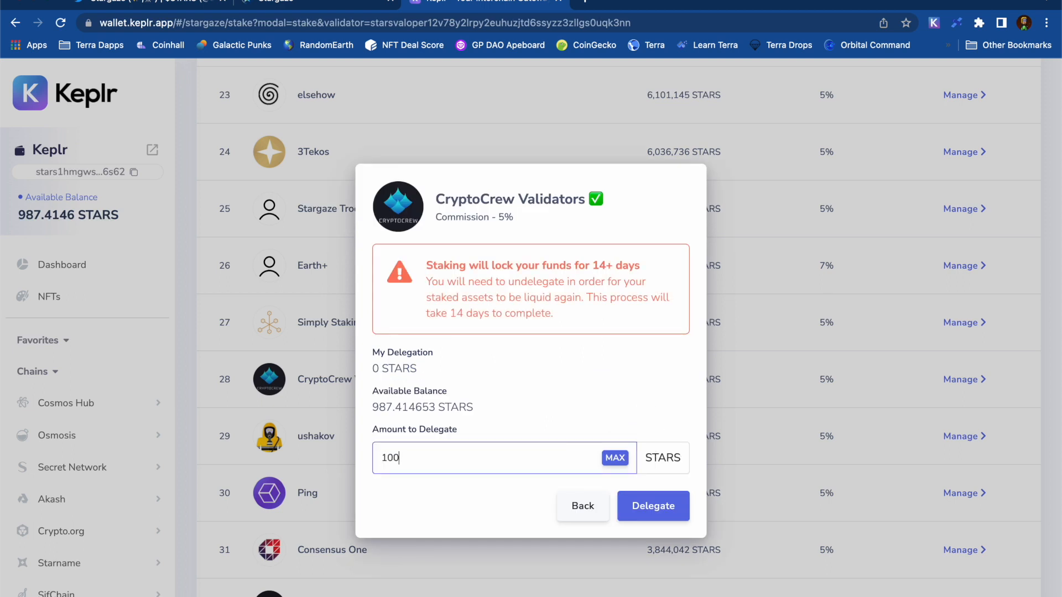
pyautogui.click(652, 505)
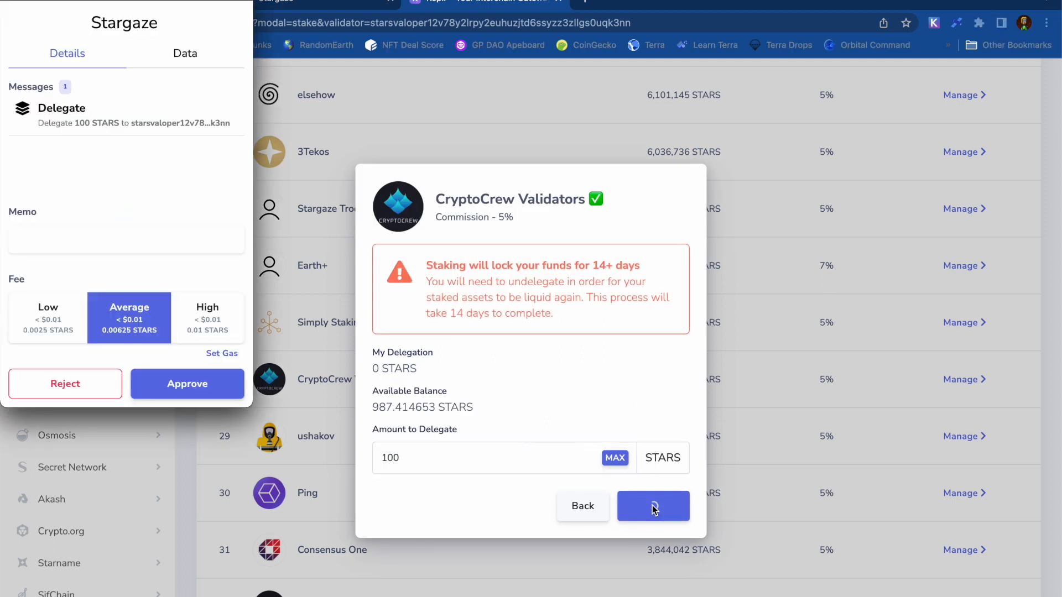
pyautogui.click(653, 506)
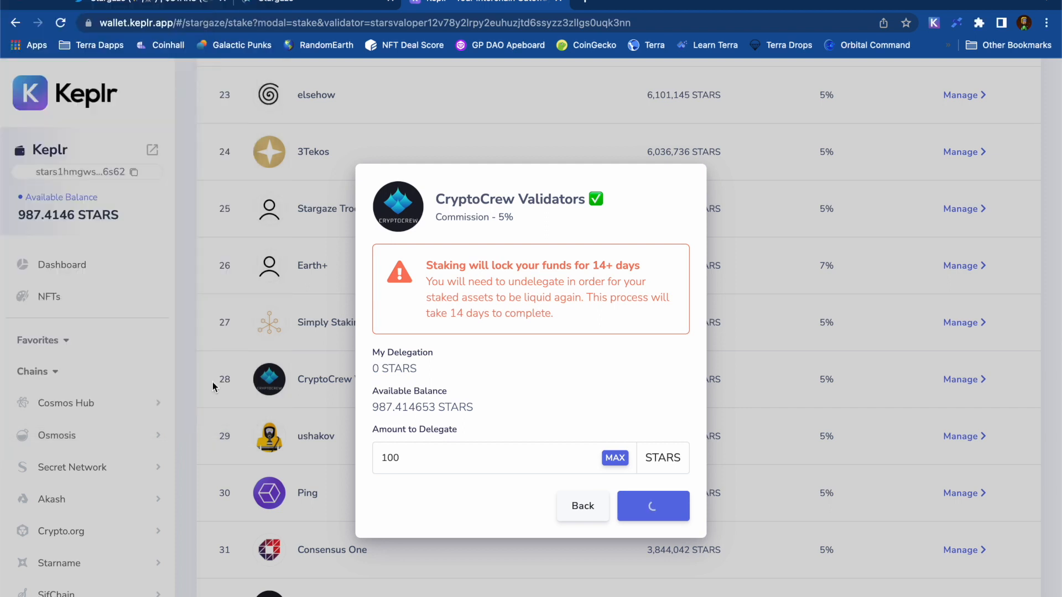
pyautogui.click(653, 506)
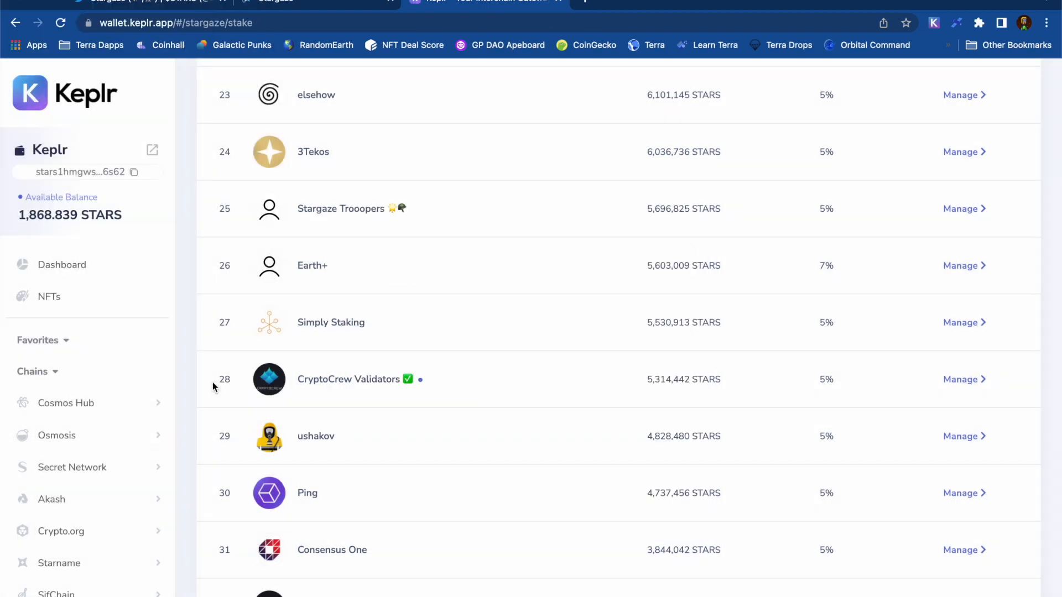
pyautogui.click(275, 1)
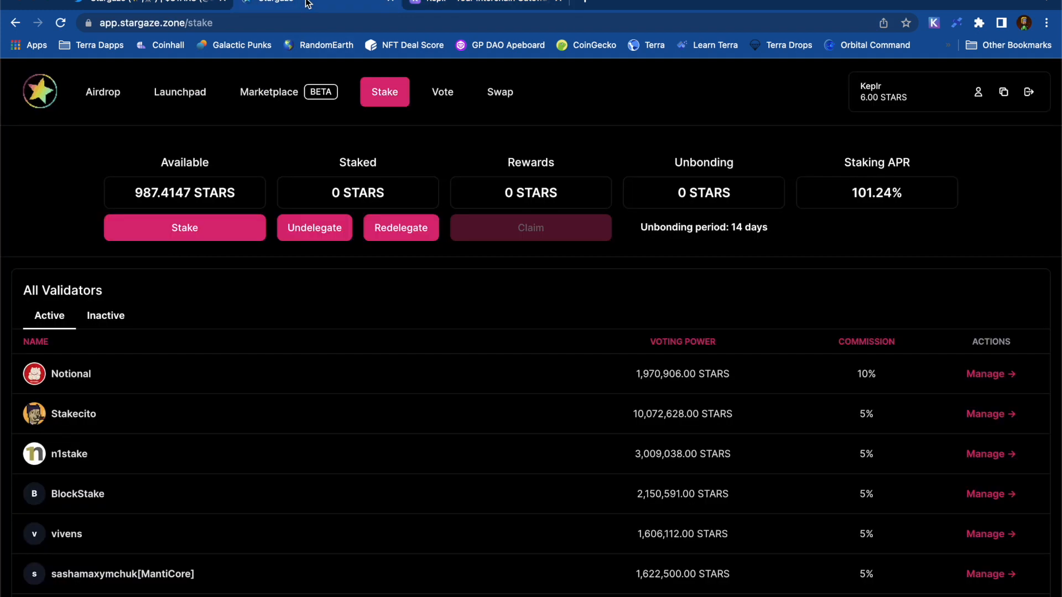
# On the airdrop page with staking complete, start Mission #3 via Vote.
pyautogui.click(101, 92)
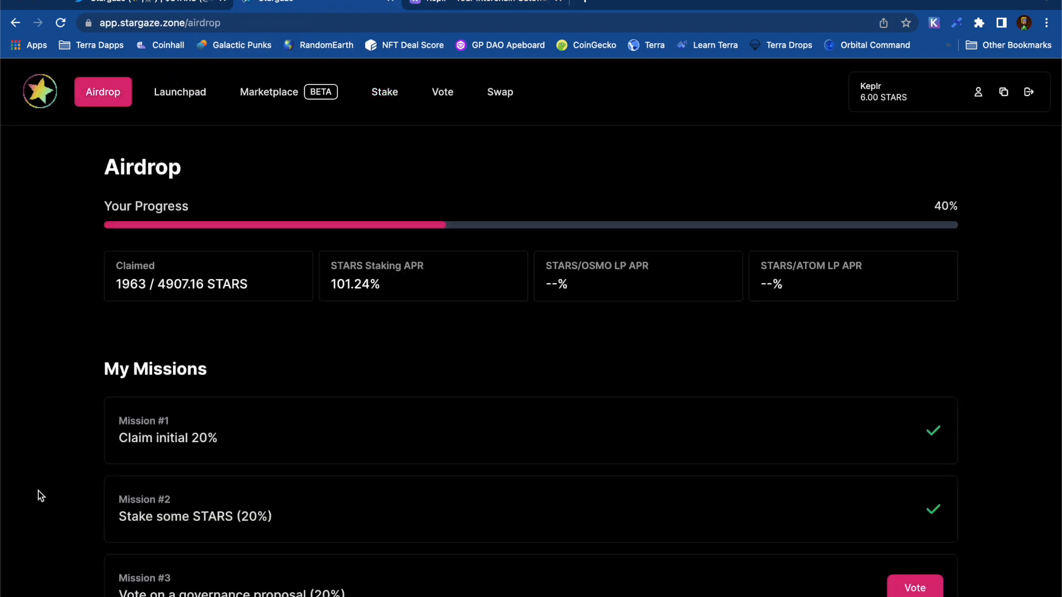
pyautogui.scroll(-3)
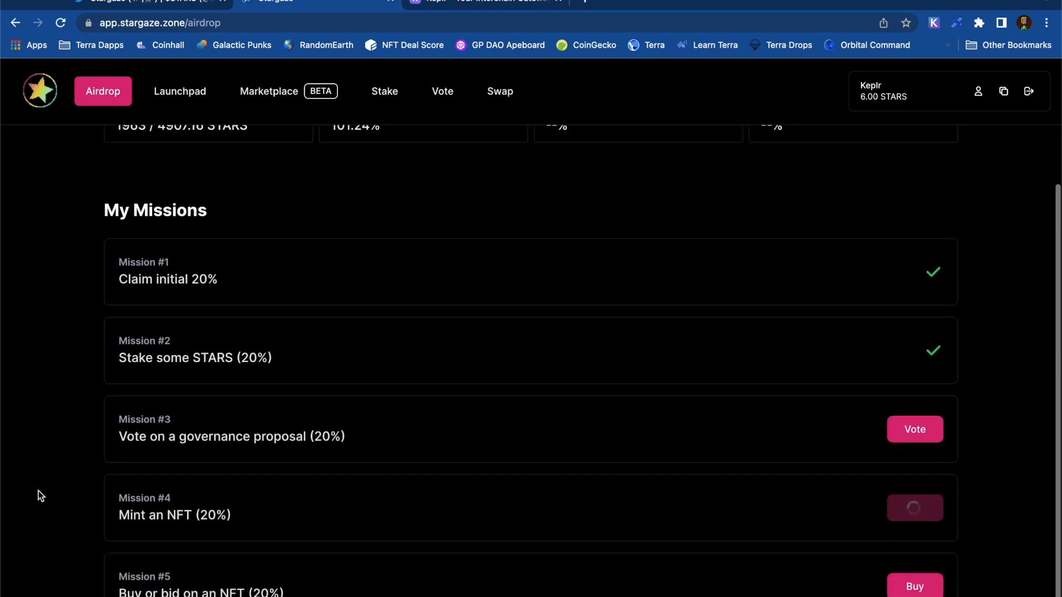
pyautogui.moveTo(914, 429)
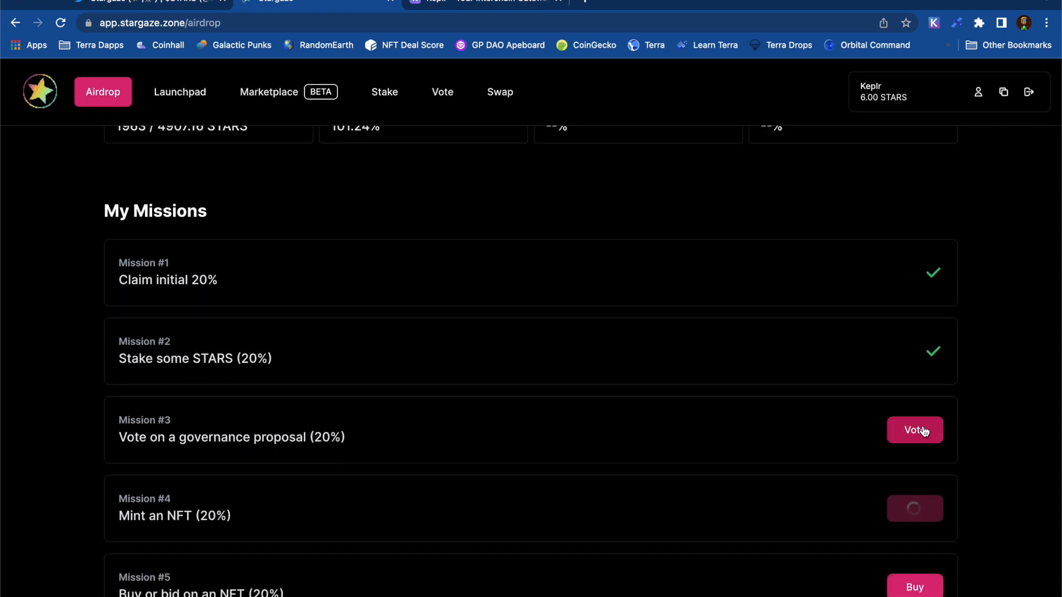
pyautogui.click(915, 430)
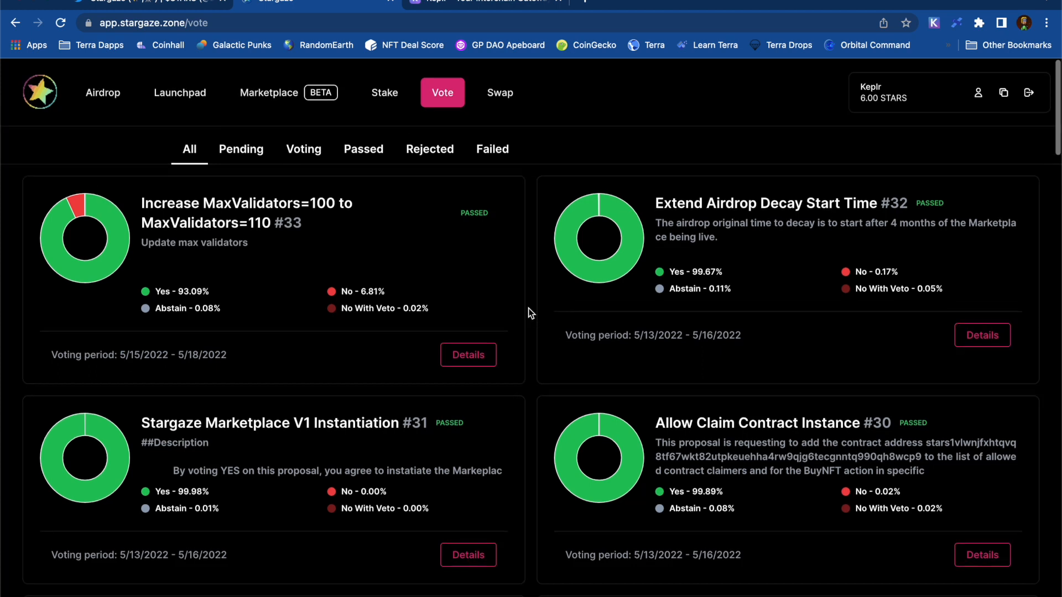
# Check Pending proposals (none), go back to airdrop missions and start Mission #5 via Buy.
pyautogui.click(240, 149)
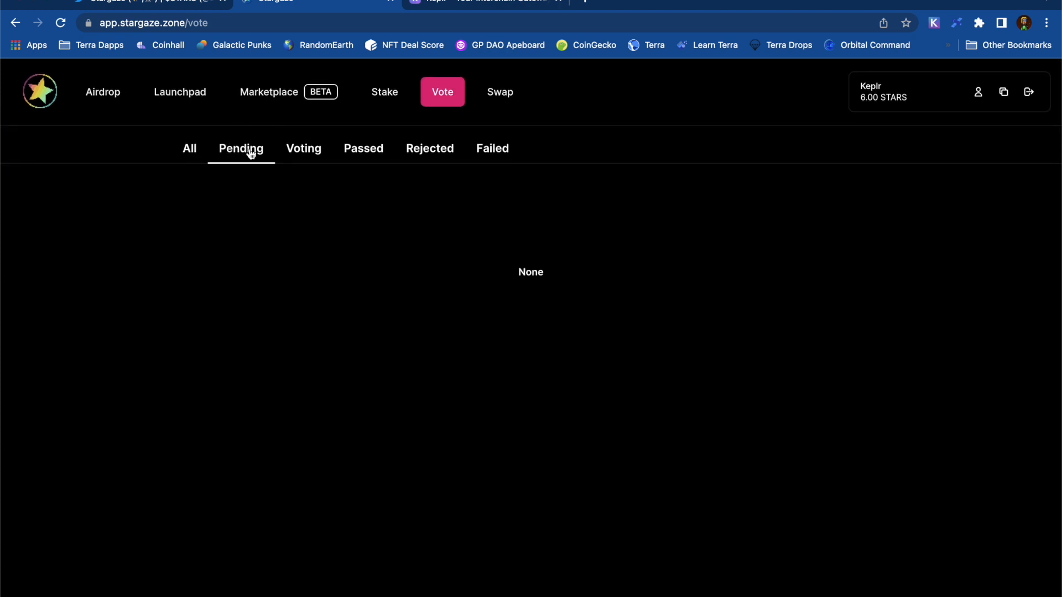
pyautogui.moveTo(103, 91)
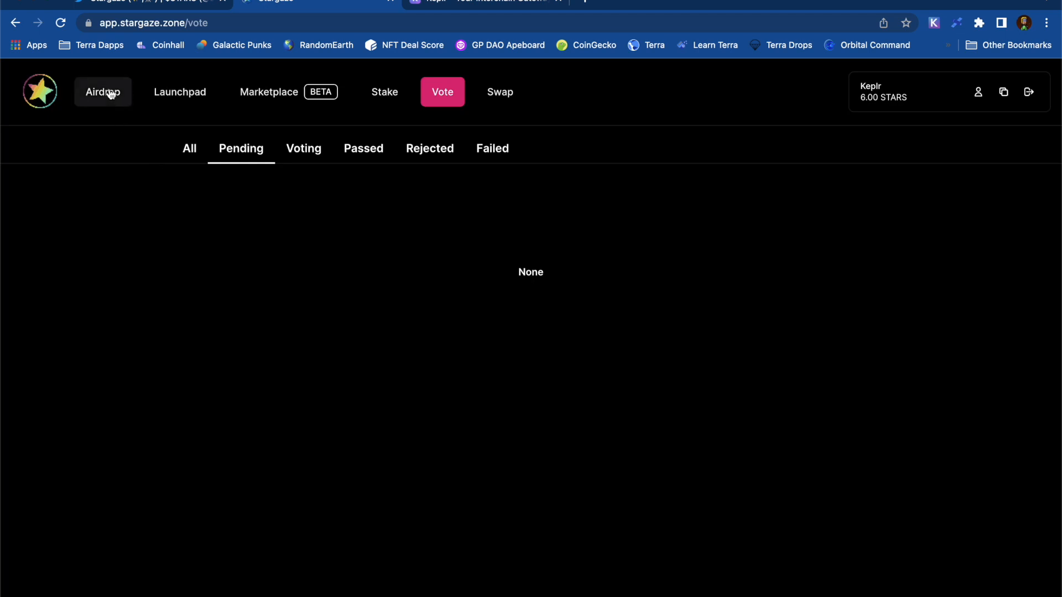
pyautogui.click(102, 92)
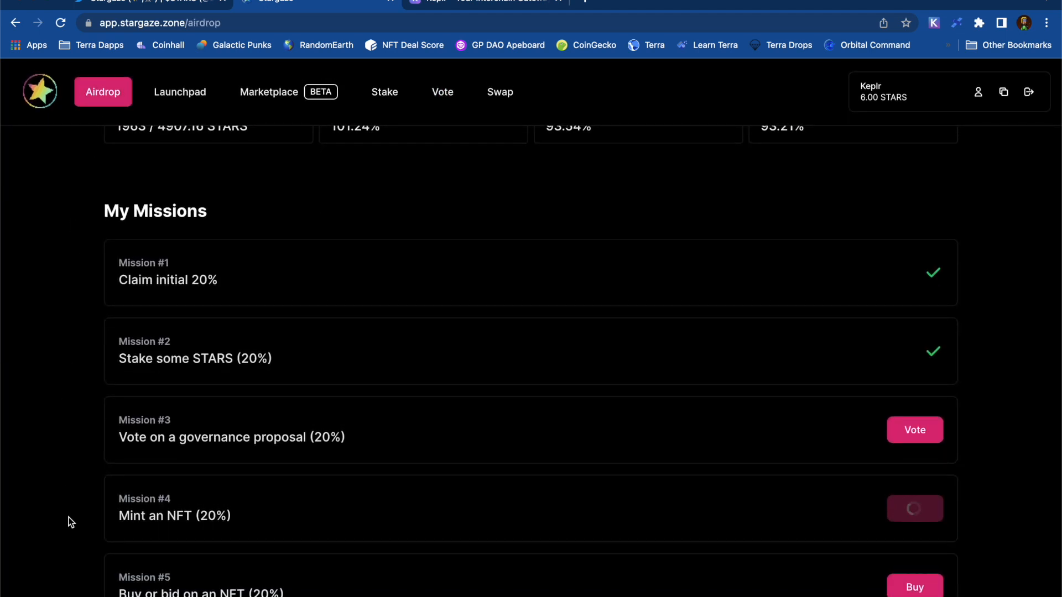
pyautogui.moveTo(922, 571)
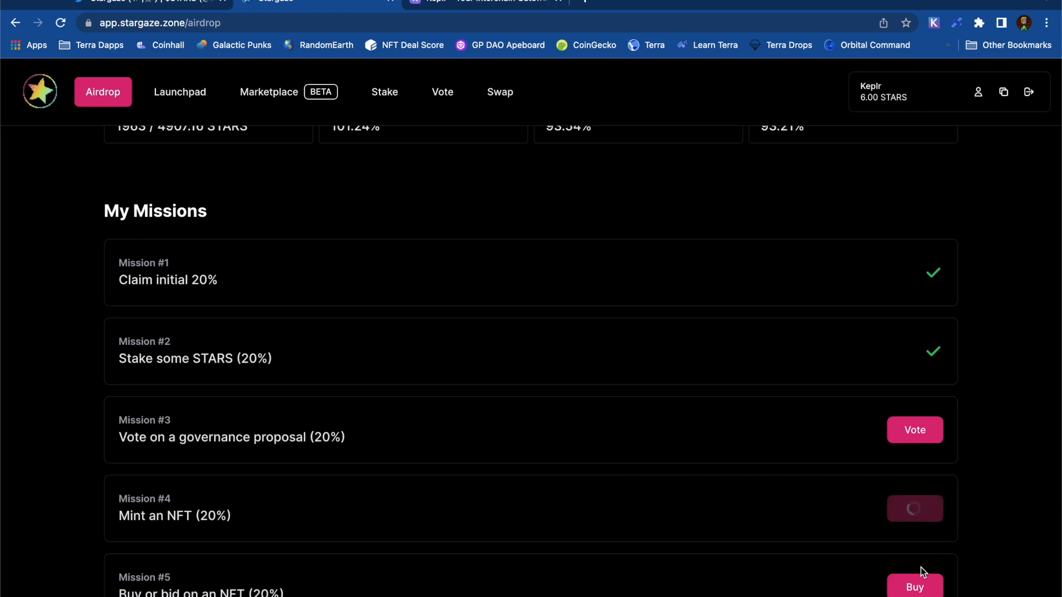
pyautogui.click(268, 92)
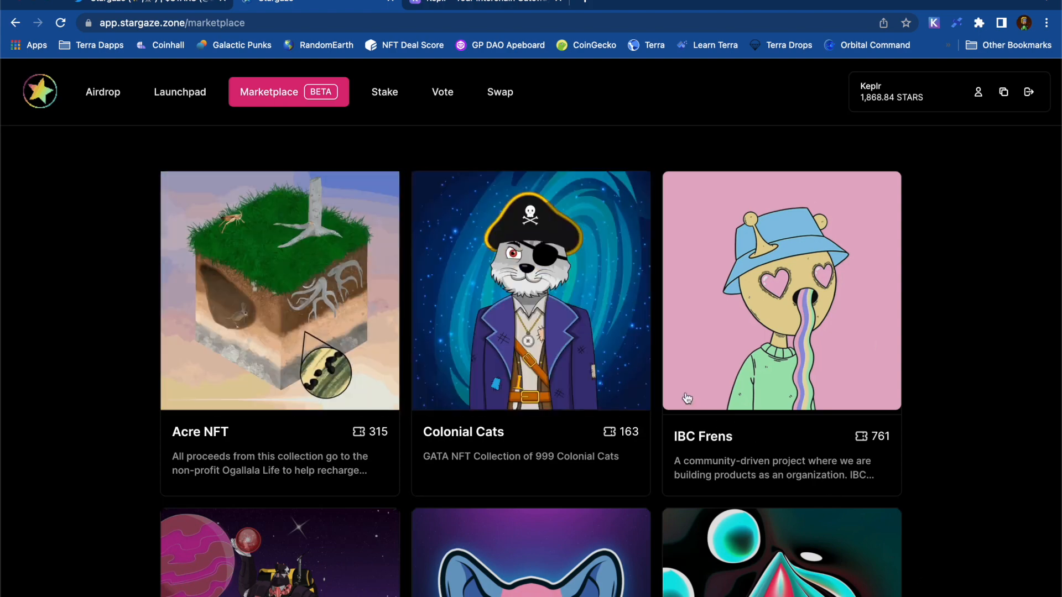
# Enter the Colonial Cats collection, 163 items at a 2,500 STARS floor.
pyautogui.click(530, 290)
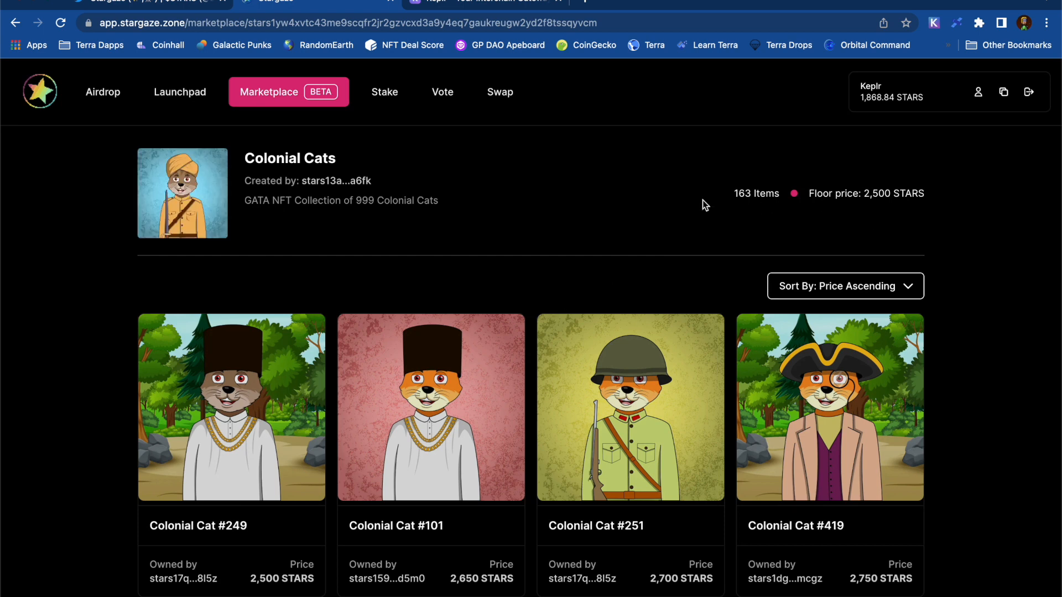
pyautogui.moveTo(485, 203)
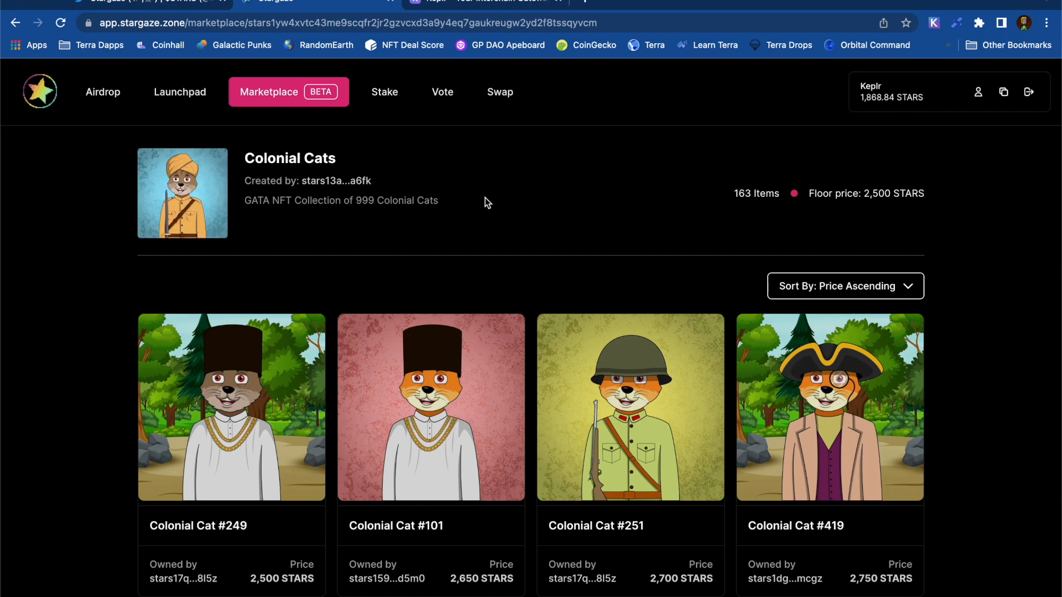
# Return to the marketplace collections and enter stargaze mfers, 263 items at a 419 STARS floor.
pyautogui.click(269, 91)
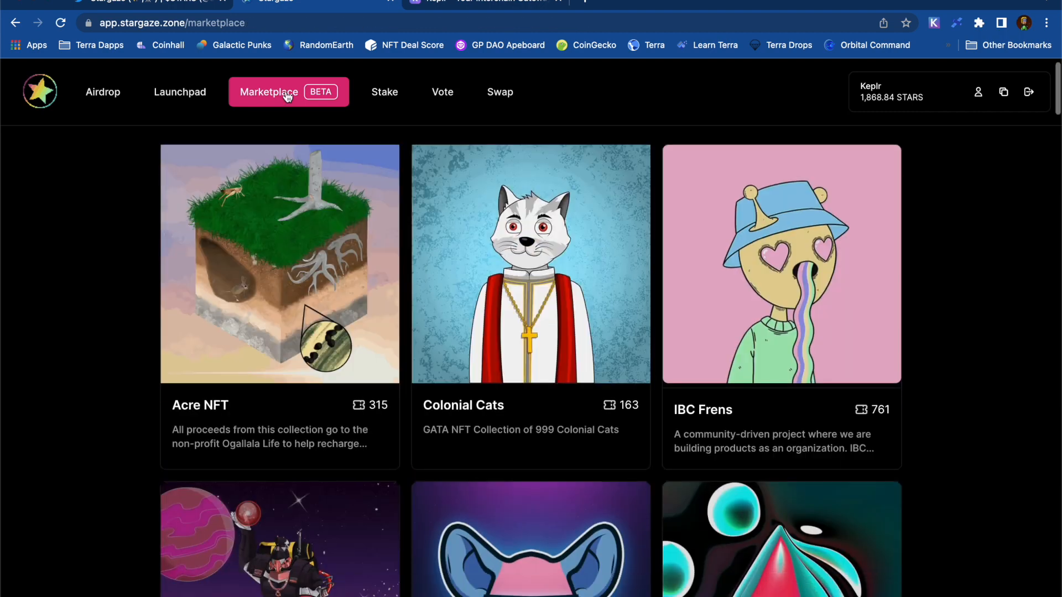
pyautogui.scroll(-3)
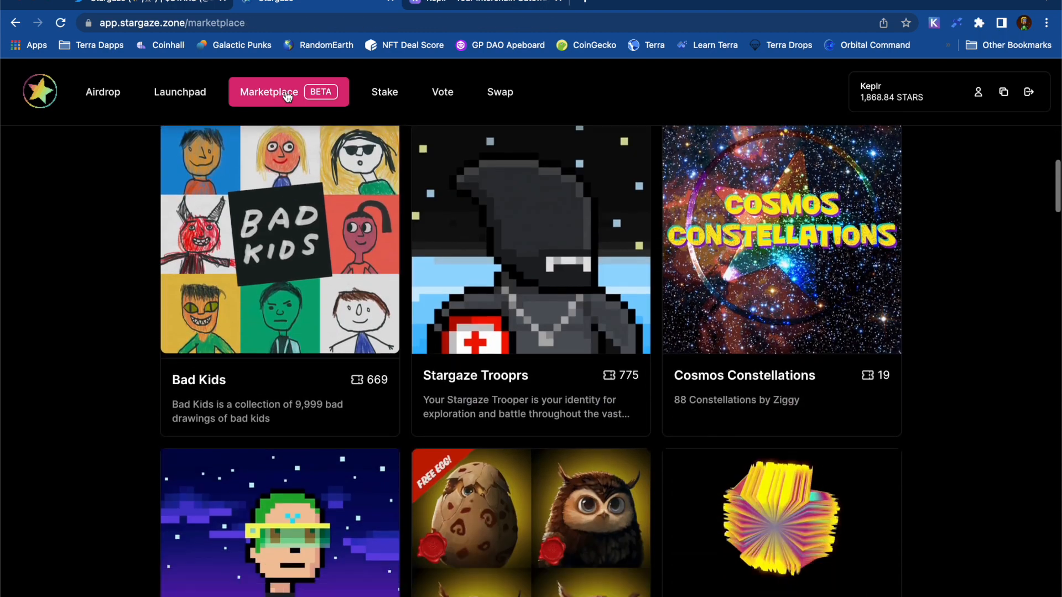
pyautogui.scroll(-3)
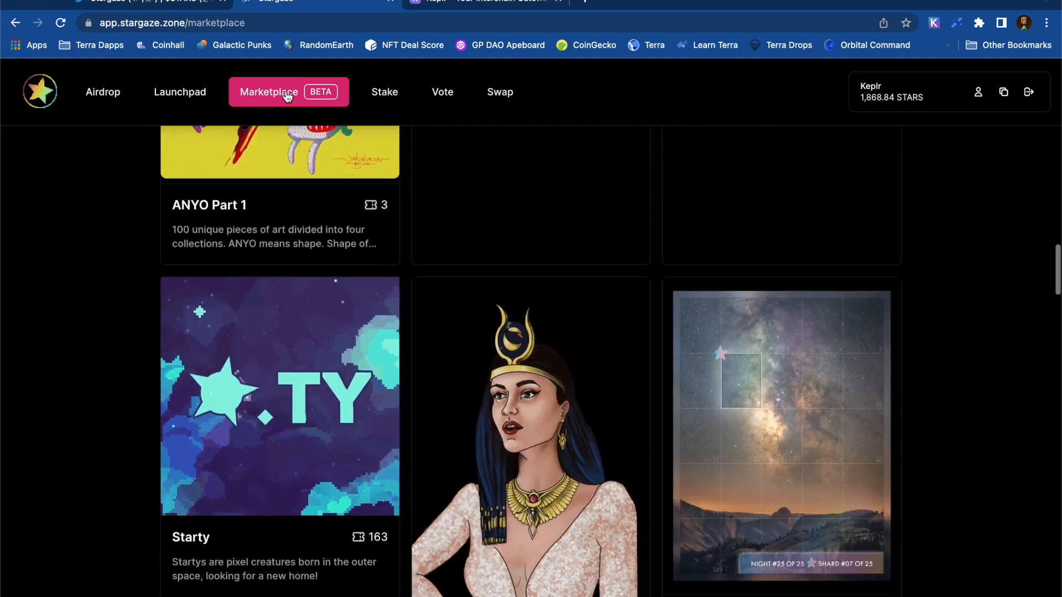
pyautogui.scroll(-3)
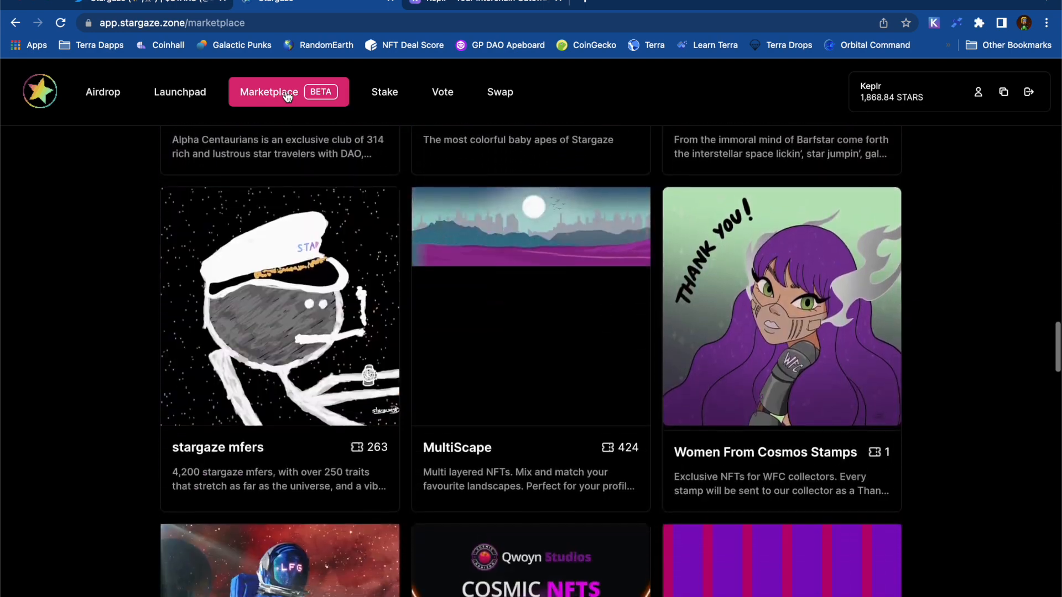
pyautogui.click(279, 305)
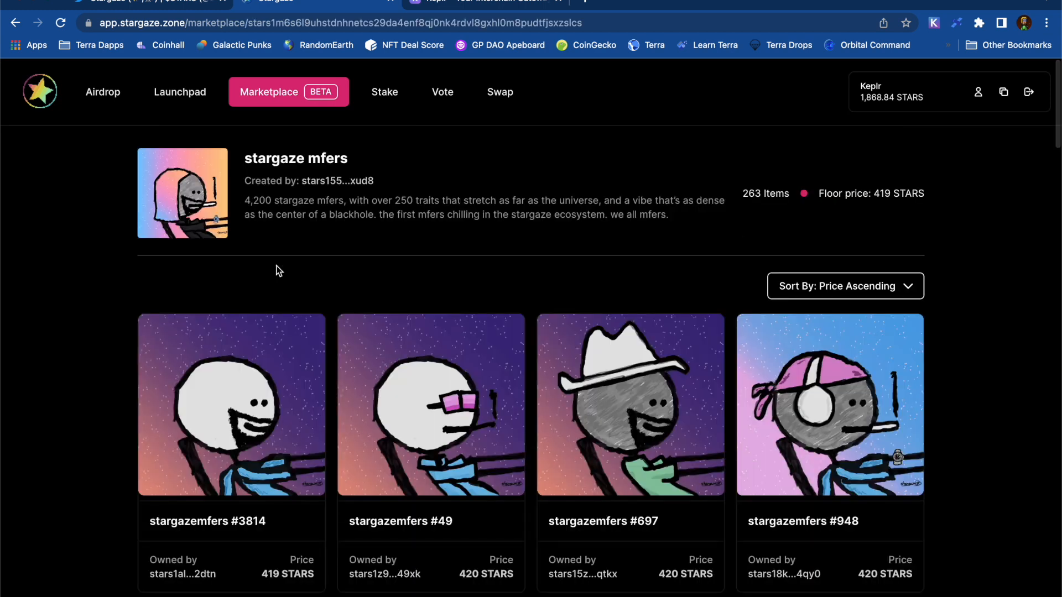
# Browse the price-ascending listings and open stargazemfers #104 at 500 STARS.
pyautogui.scroll(-3)
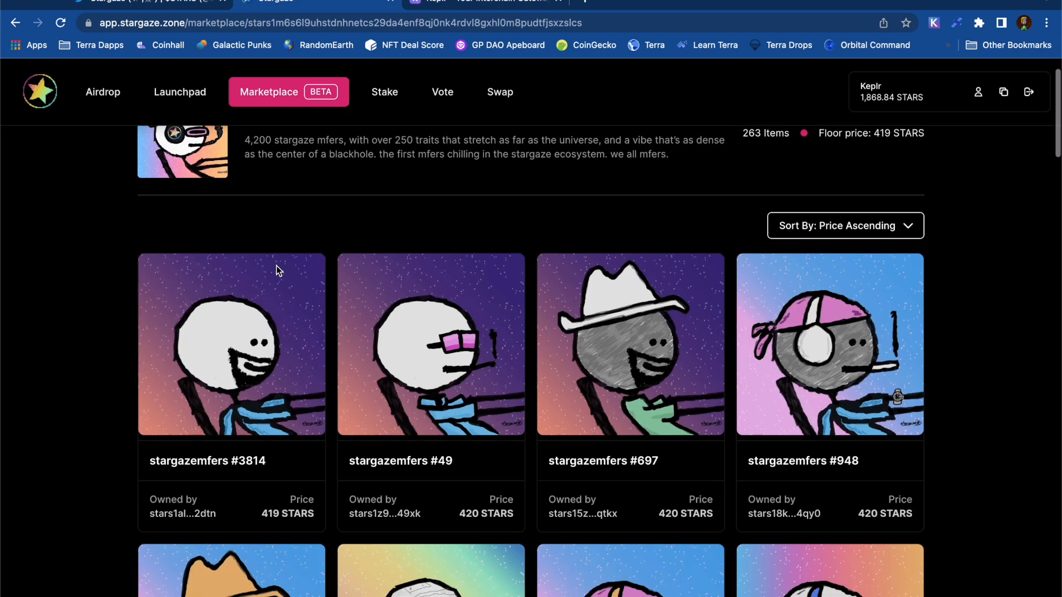
pyautogui.scroll(-3)
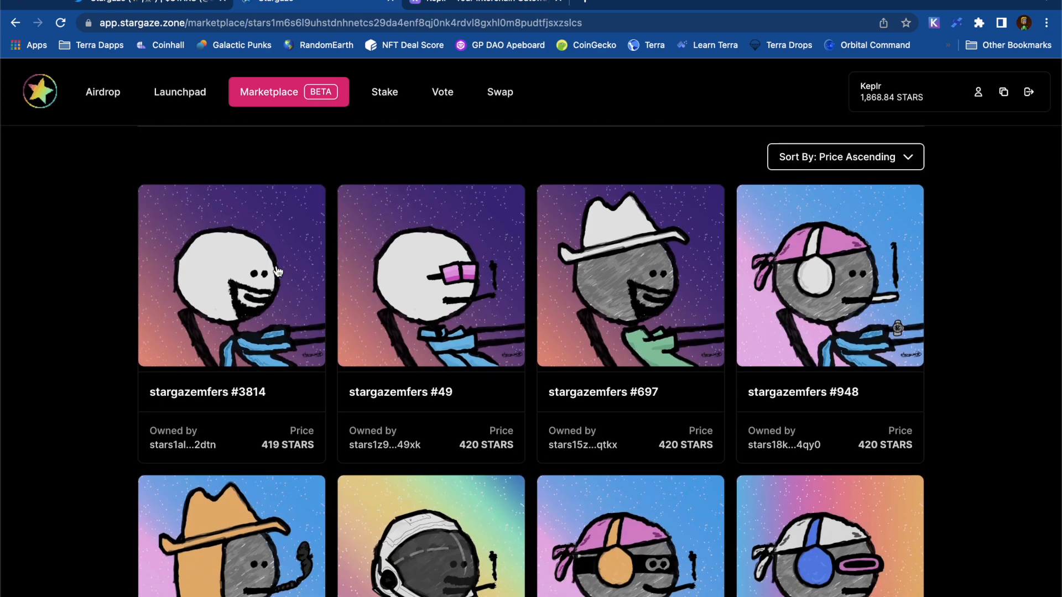
pyautogui.scroll(-3)
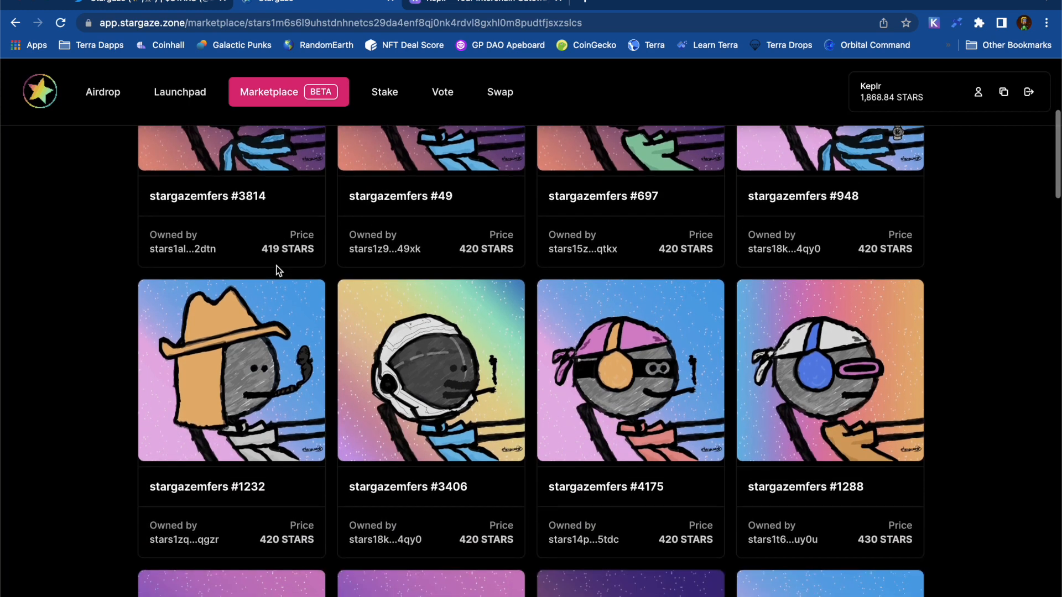
pyautogui.scroll(-3)
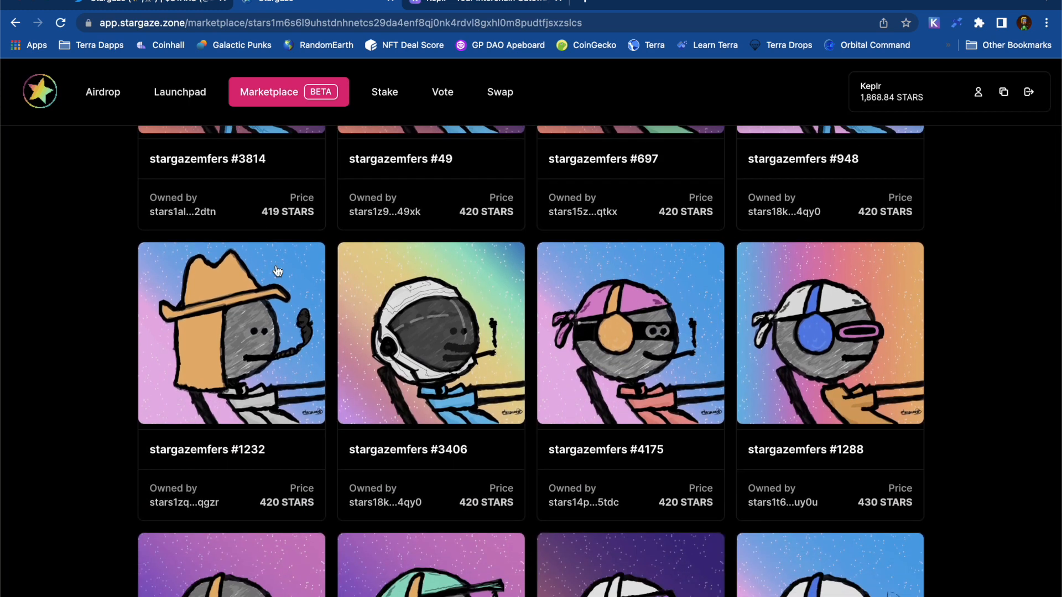
pyautogui.scroll(-3)
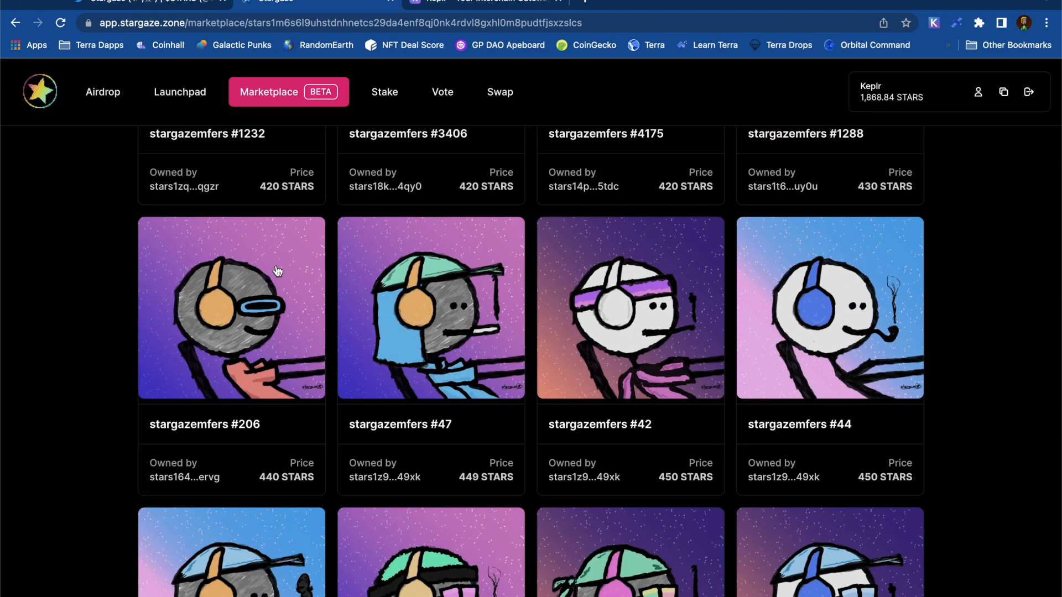
pyautogui.scroll(-3)
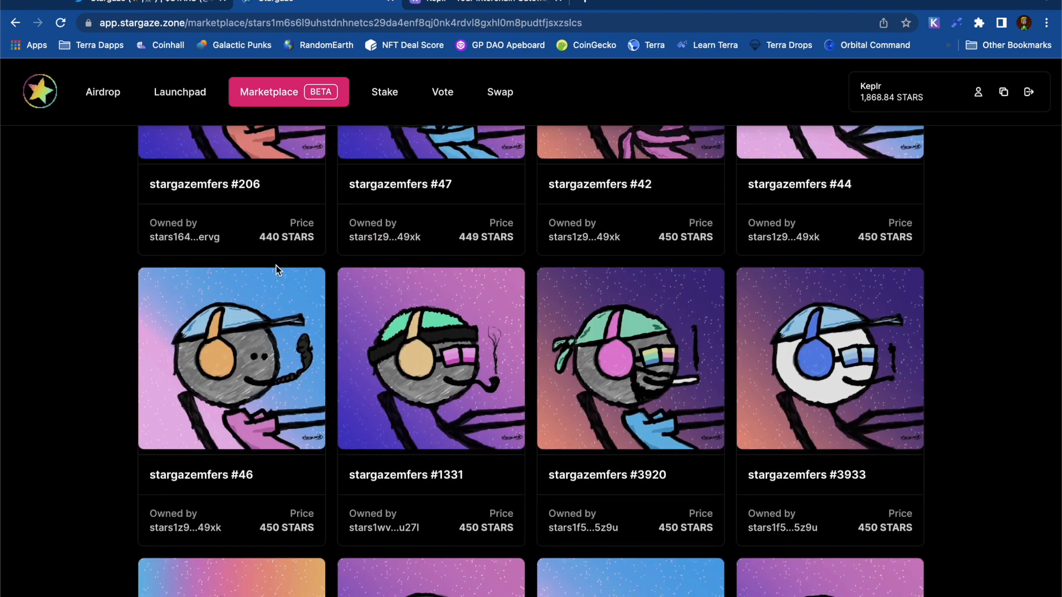
pyautogui.scroll(-3)
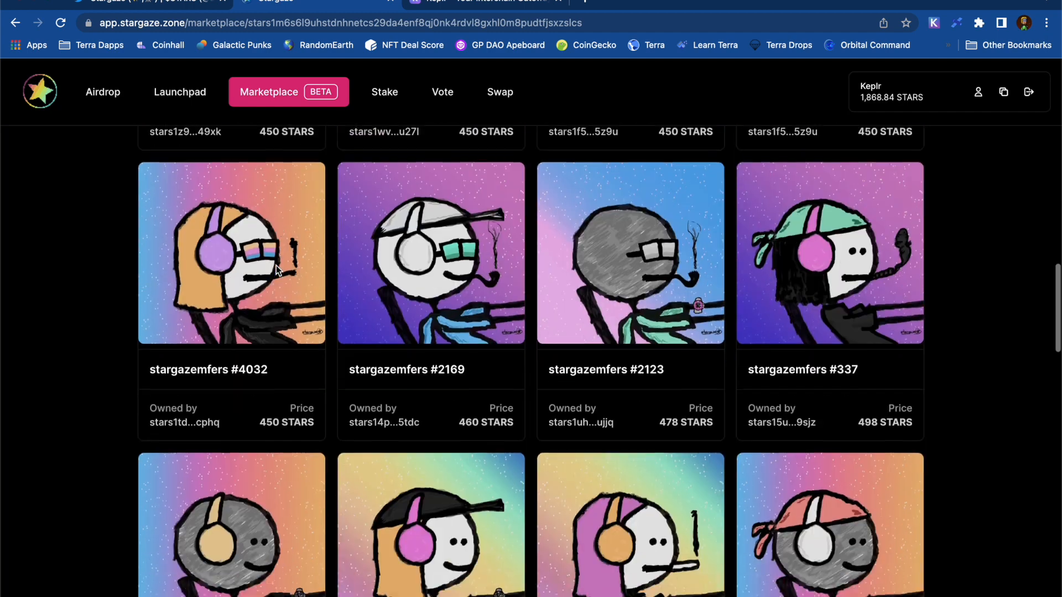
pyautogui.scroll(-3)
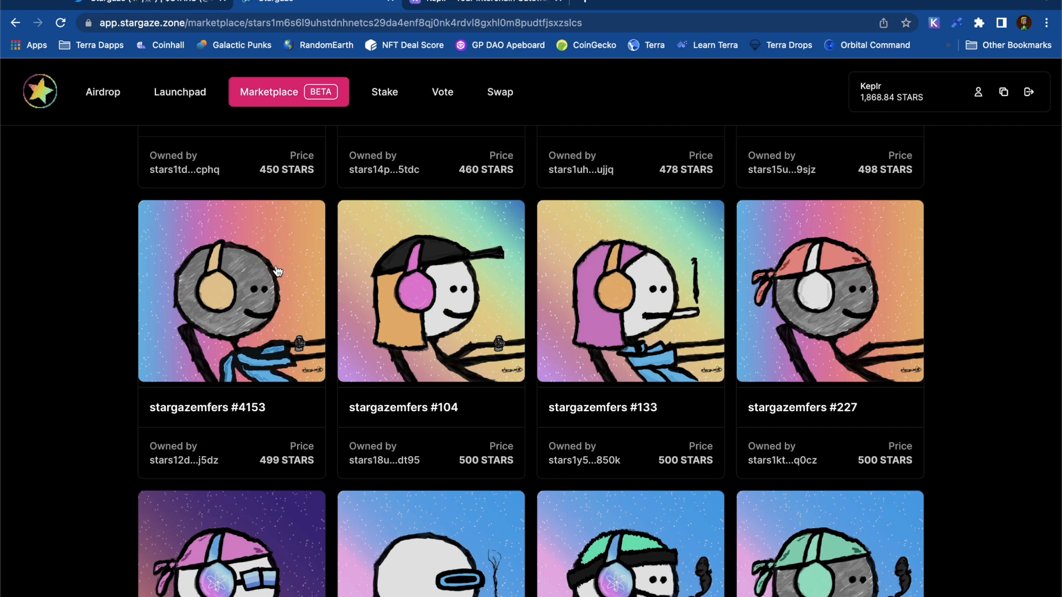
pyautogui.moveTo(438, 278)
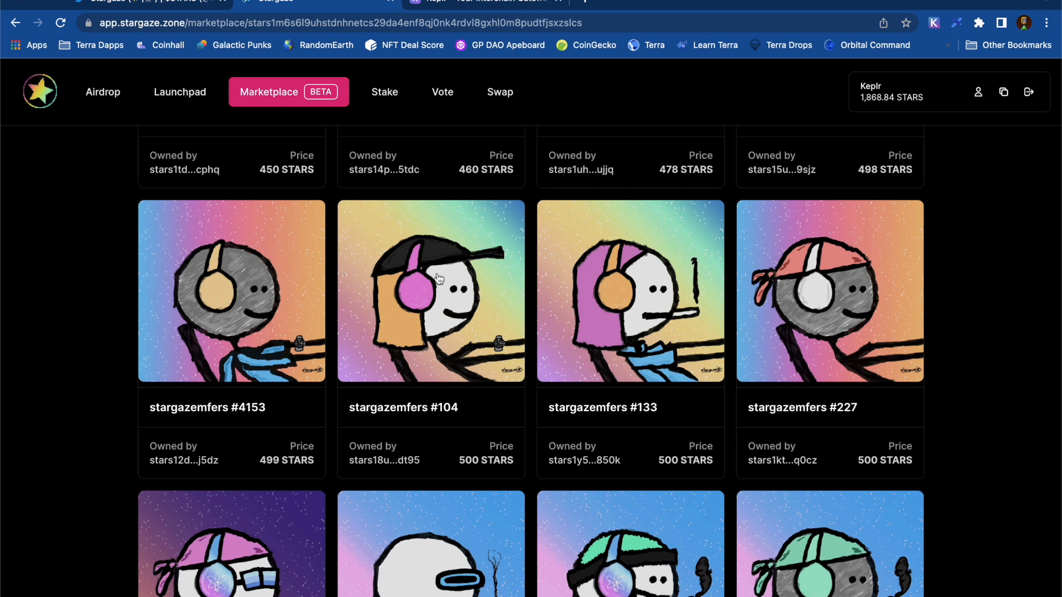
pyautogui.click(430, 291)
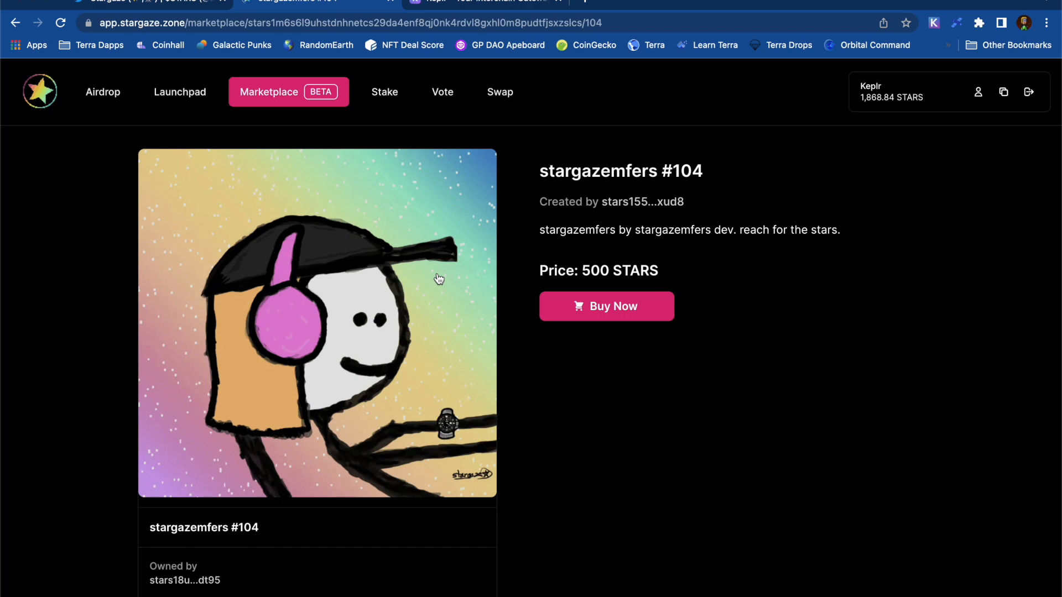
pyautogui.scroll(-3)
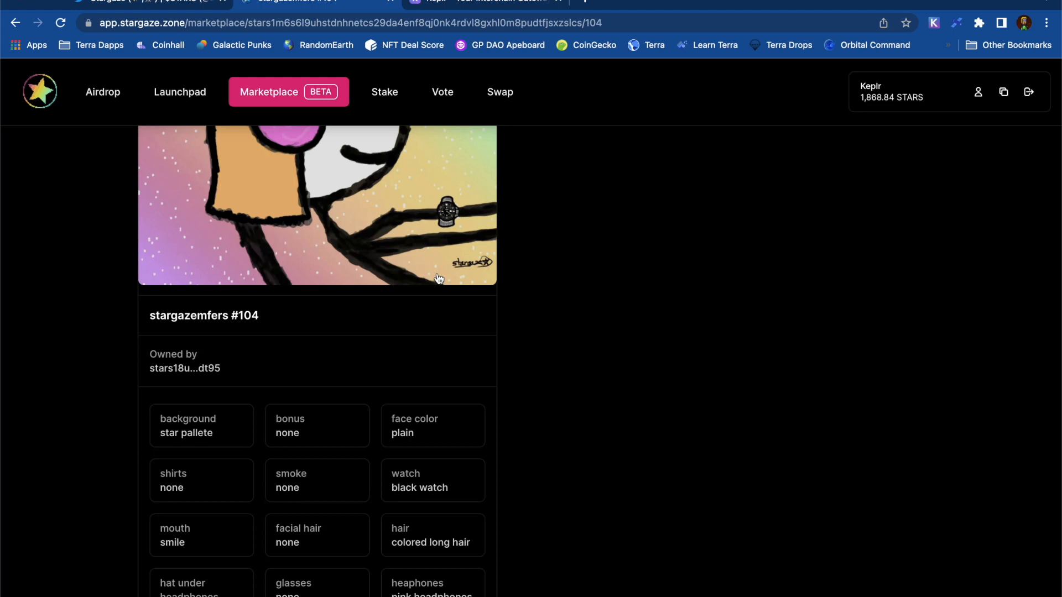
pyautogui.scroll(3)
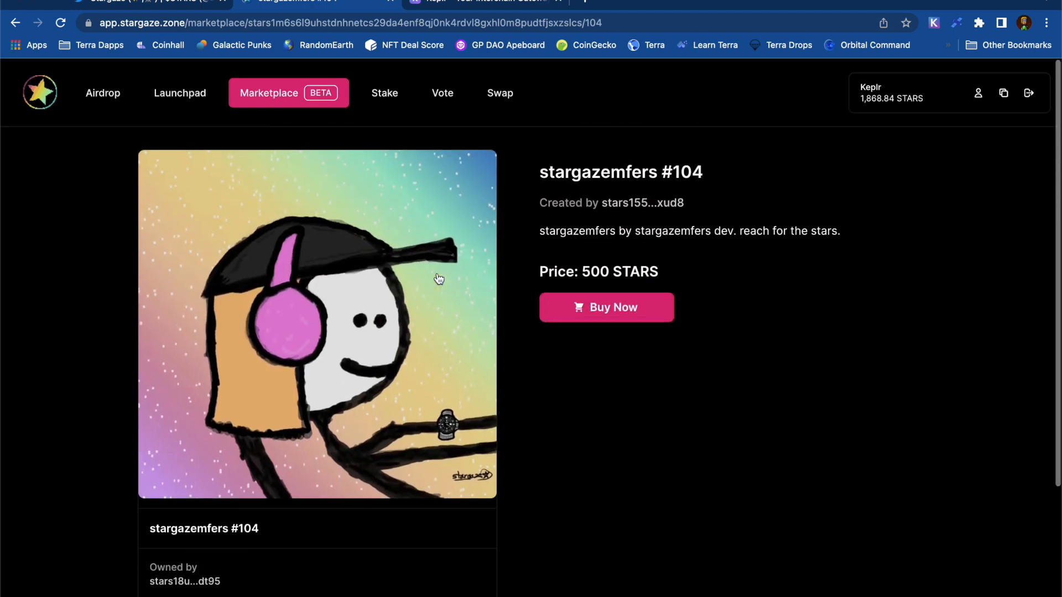
# Buy stargazemfers #104 for 500 STARS and approve the transaction in Keplr.
pyautogui.click(605, 306)
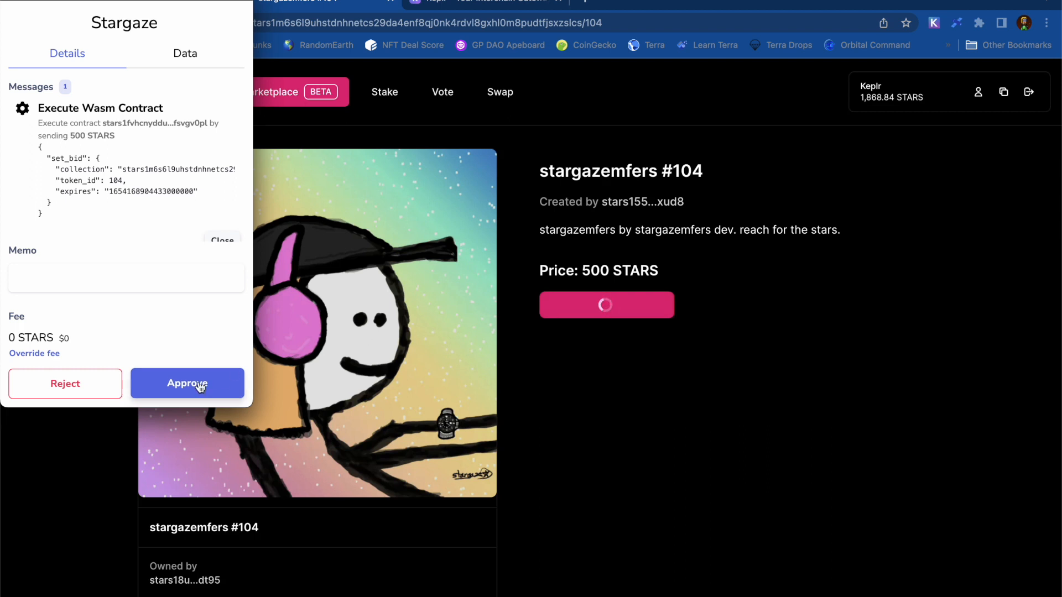
pyautogui.click(187, 383)
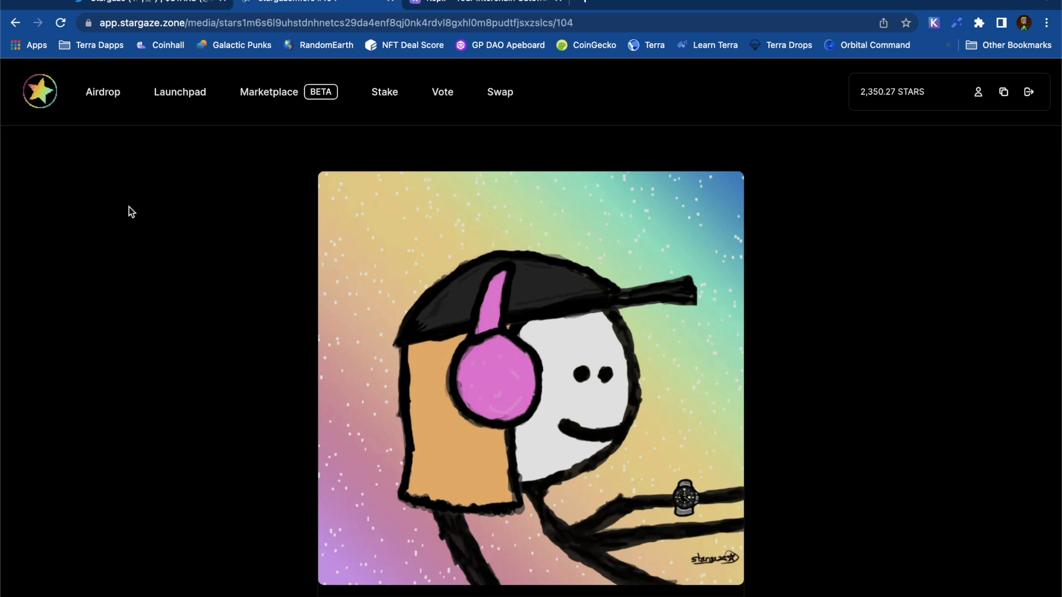
# Review My Missions on the airdrop page, now at 60% with 2944 of 4907.16 STARS claimed.
pyautogui.click(102, 92)
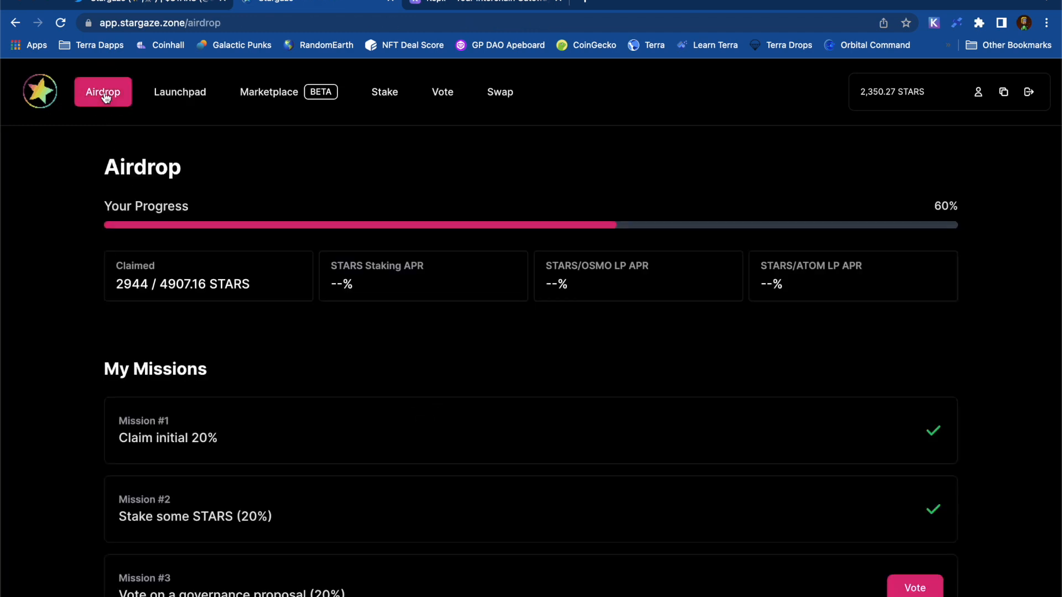
pyautogui.scroll(-3)
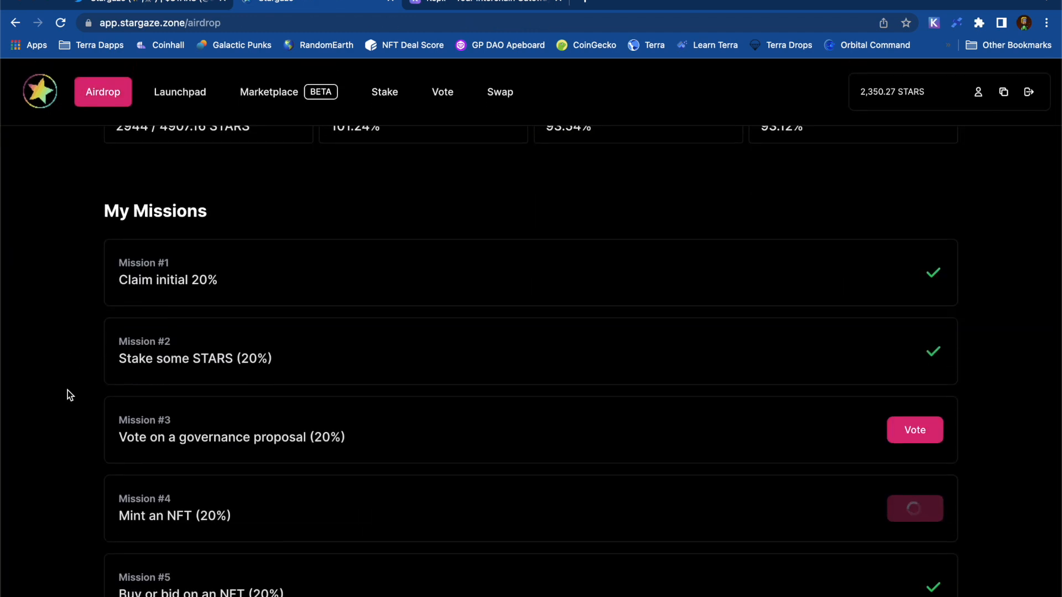
pyautogui.moveTo(71, 449)
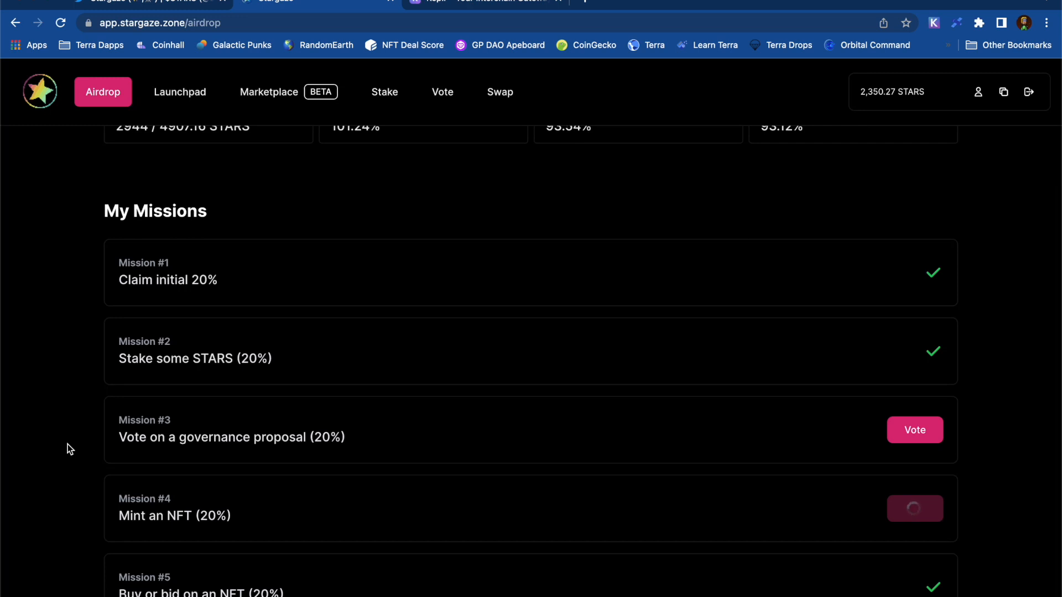
pyautogui.scroll(3)
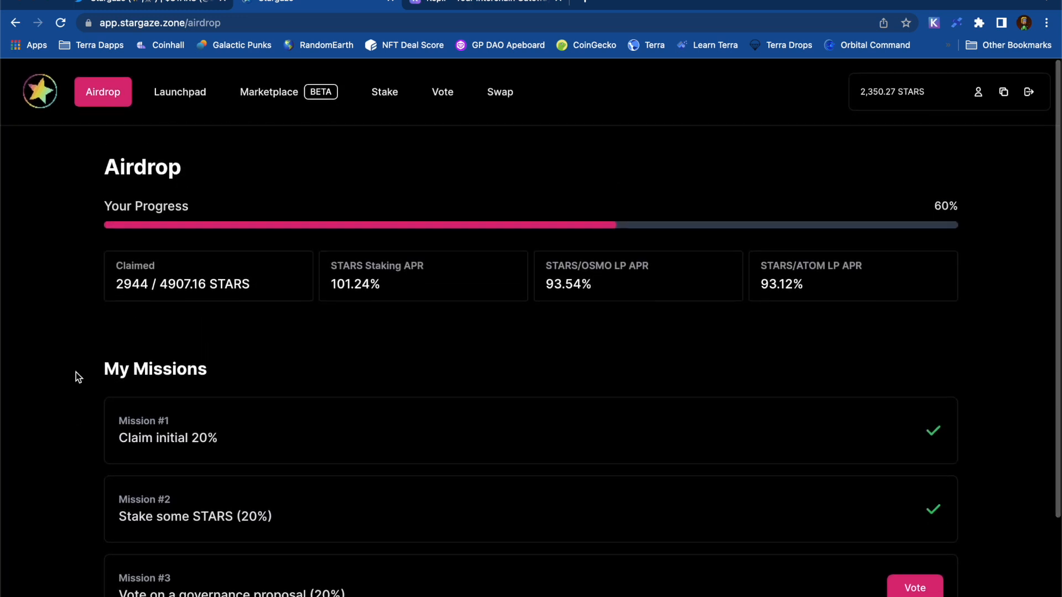
pyautogui.moveTo(296, 128)
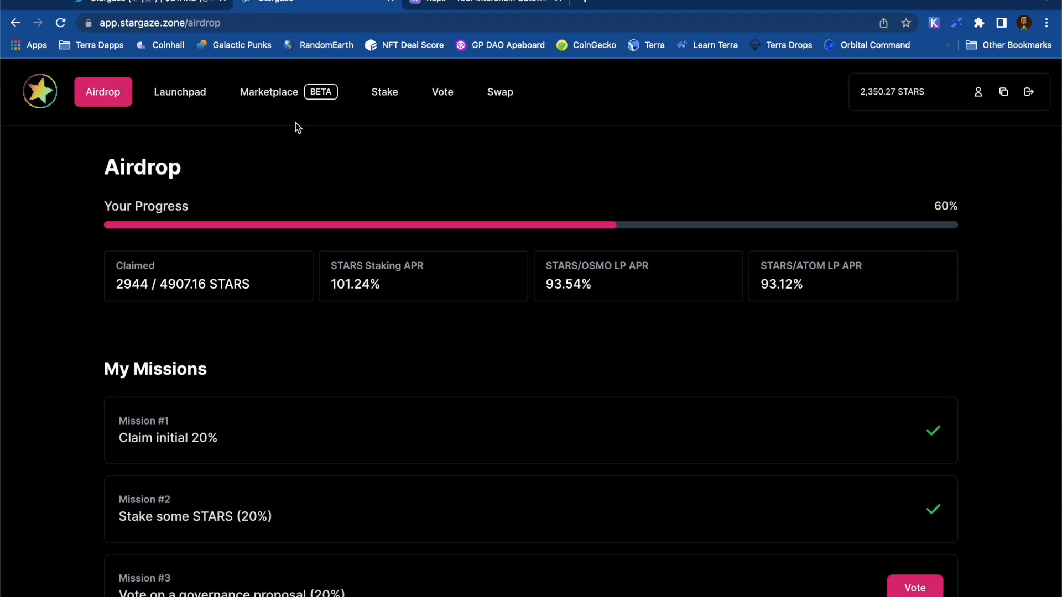
pyautogui.moveTo(895, 98)
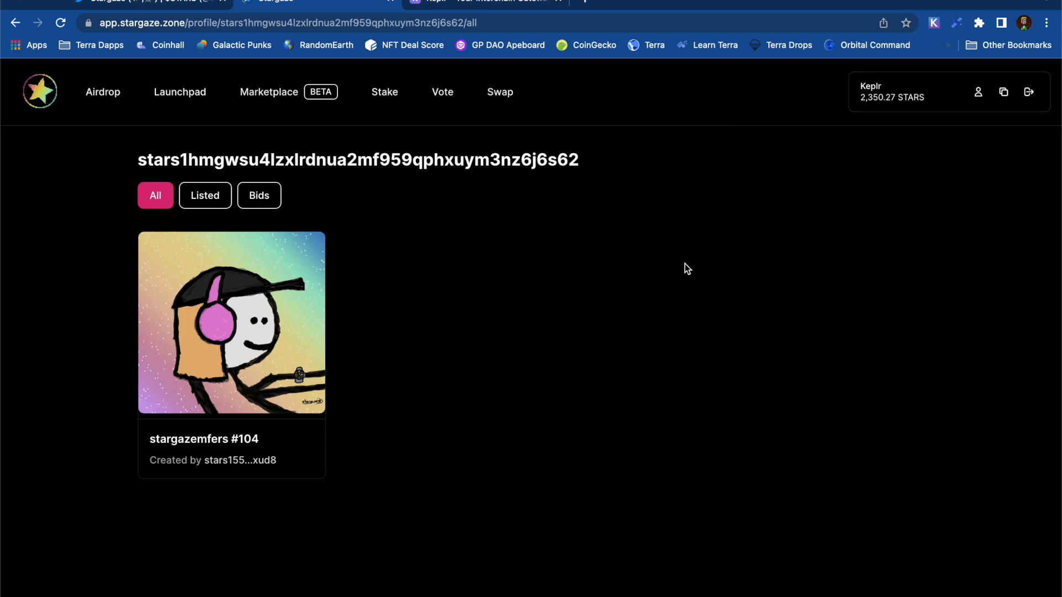
pyautogui.moveTo(584, 318)
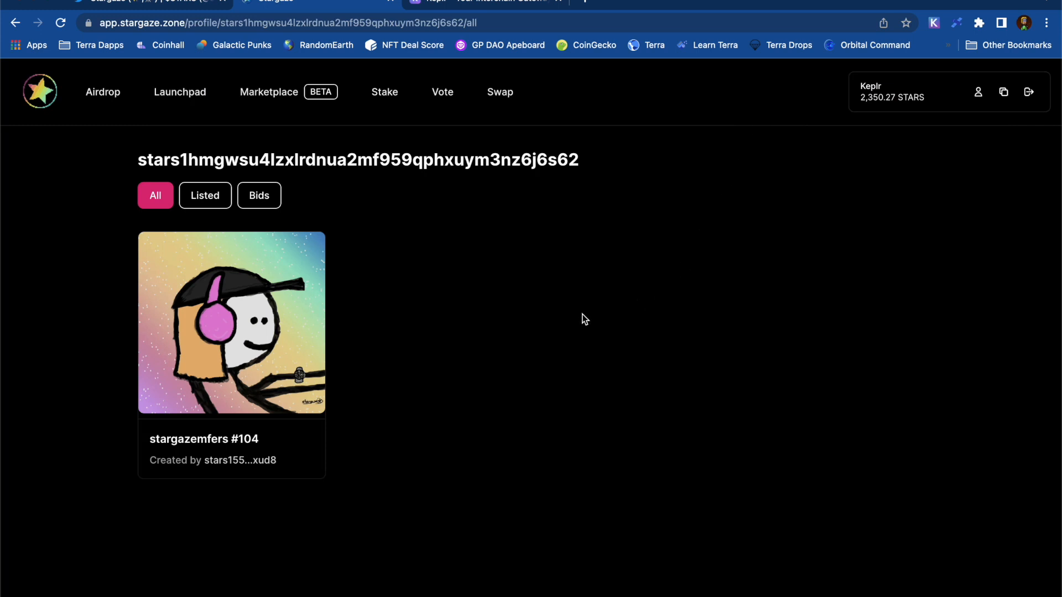
# View the owned stargazemfers #104 at full size from the profile.
pyautogui.click(231, 323)
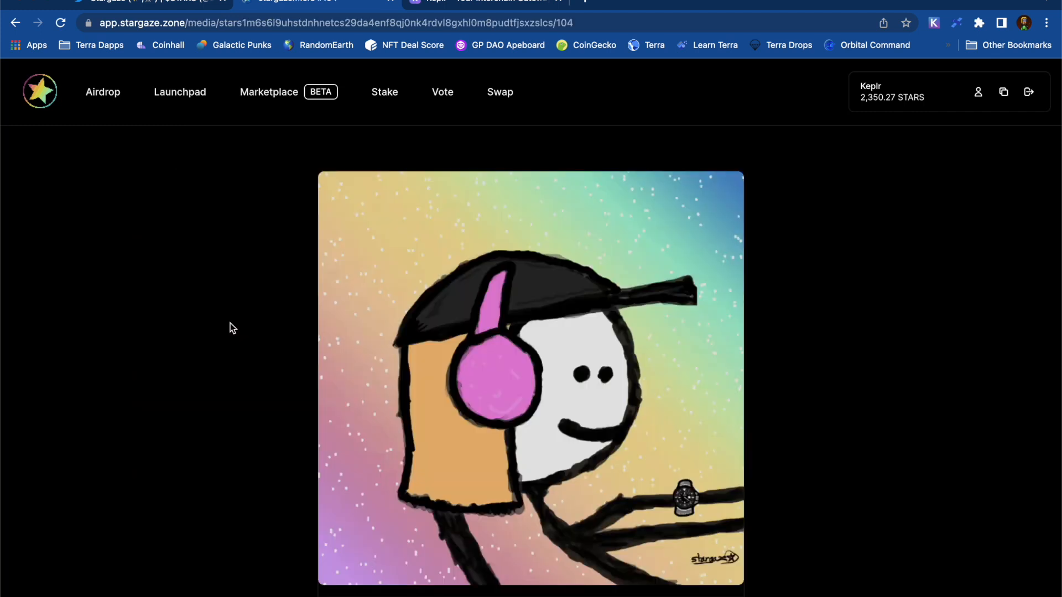